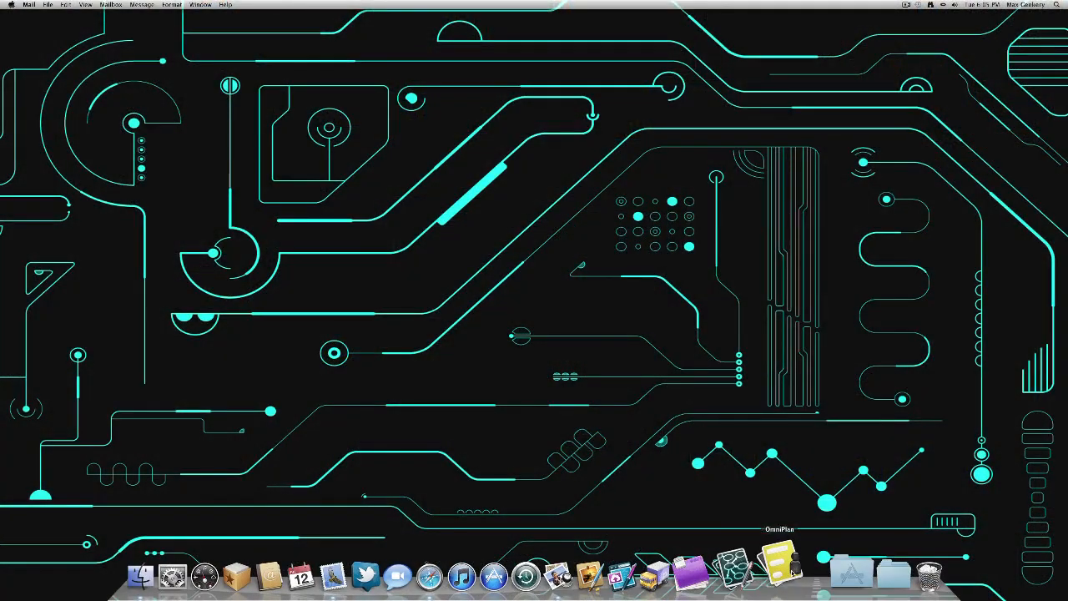
Rename the first task of the Freelance Design Project to 'Site Map design'
left_click(778, 574)
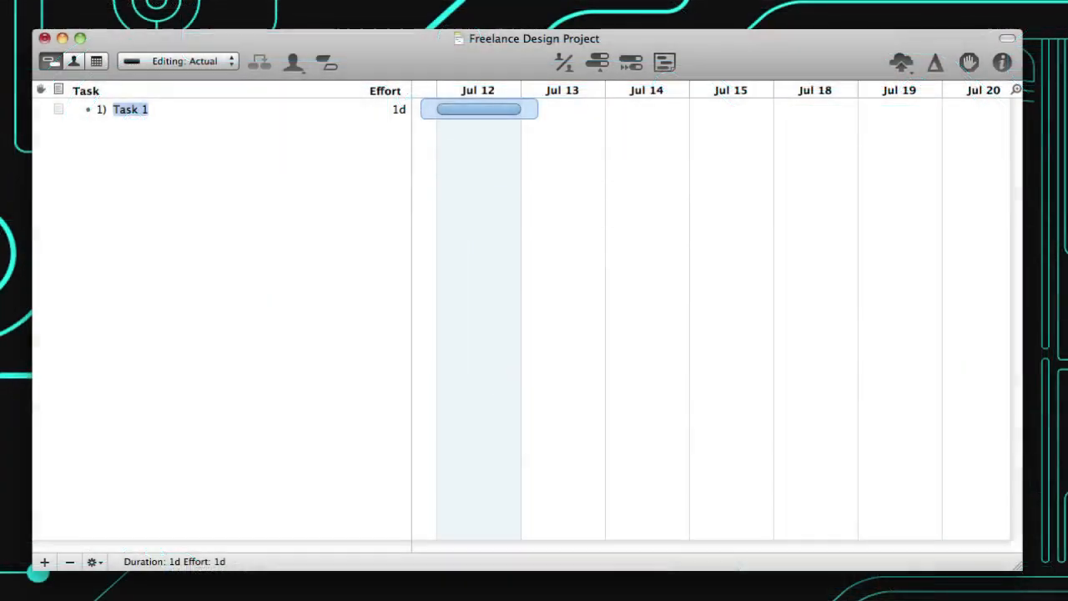
type("Site M")
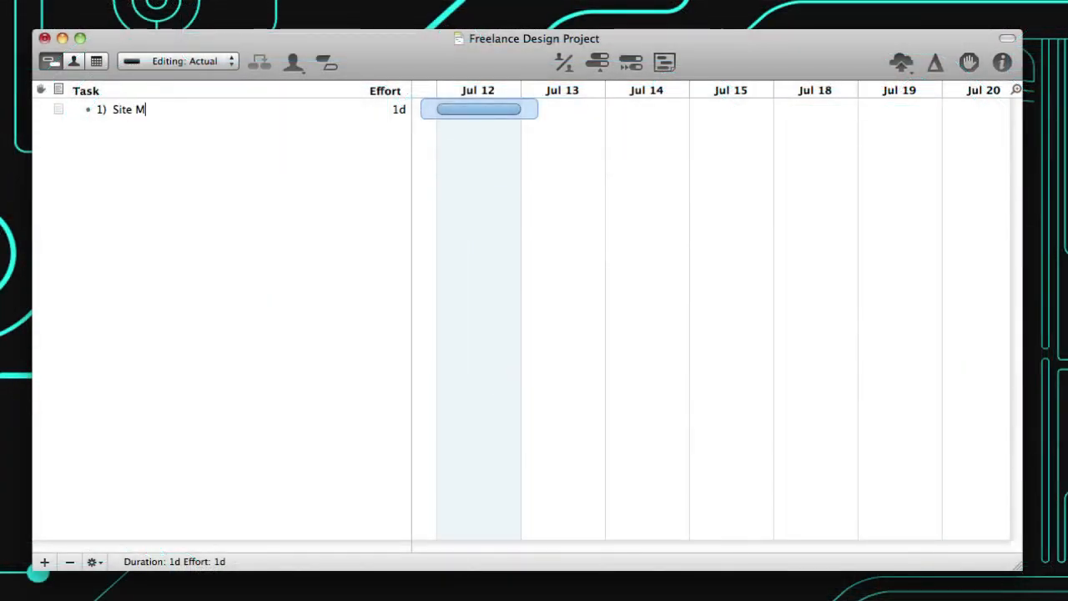
type("ap design")
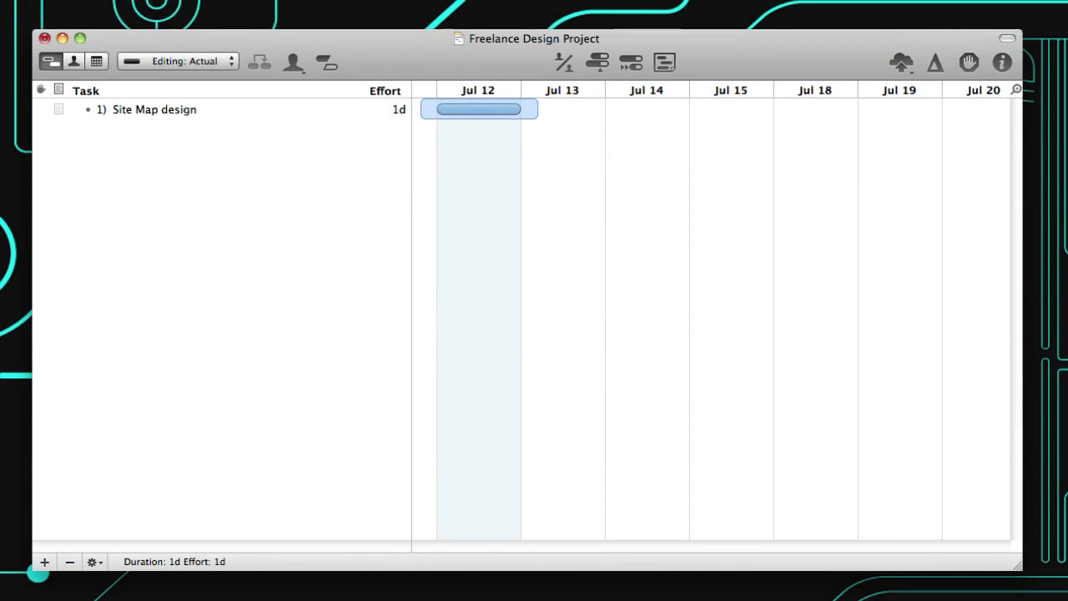
Add the tasks 'Navigation design' (4h effort) and 'Site Wireframes'
type("Nav")
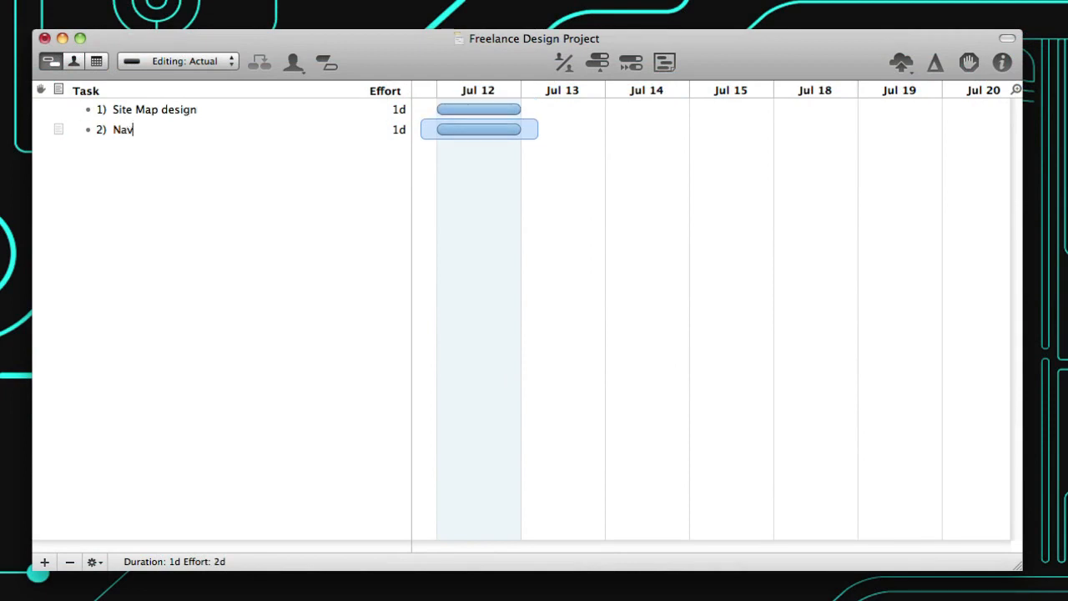
type("igation desi")
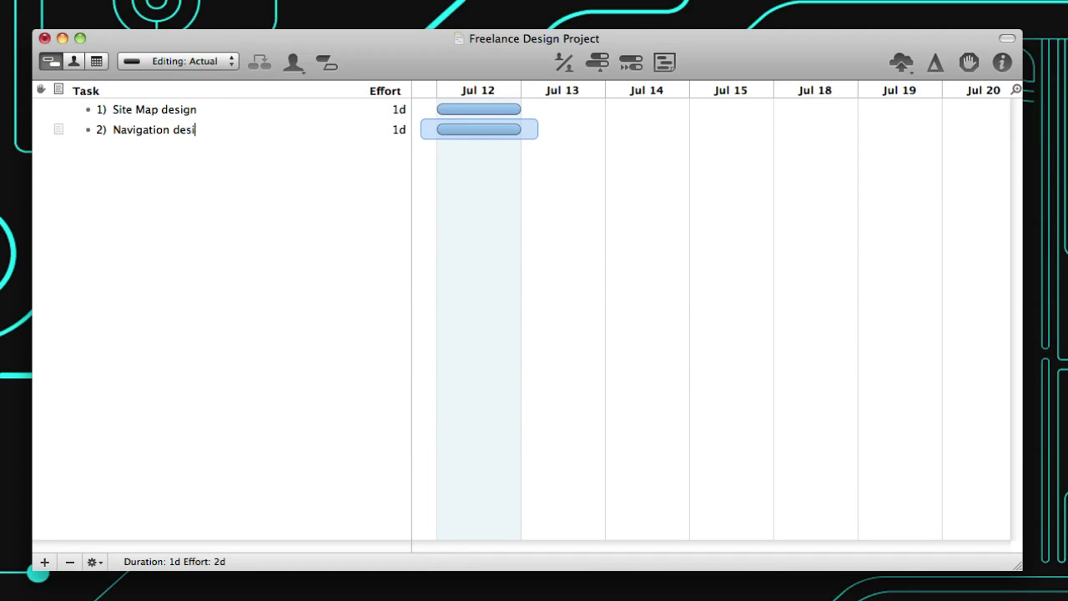
type("gn")
left_click(388, 129)
type("4h")
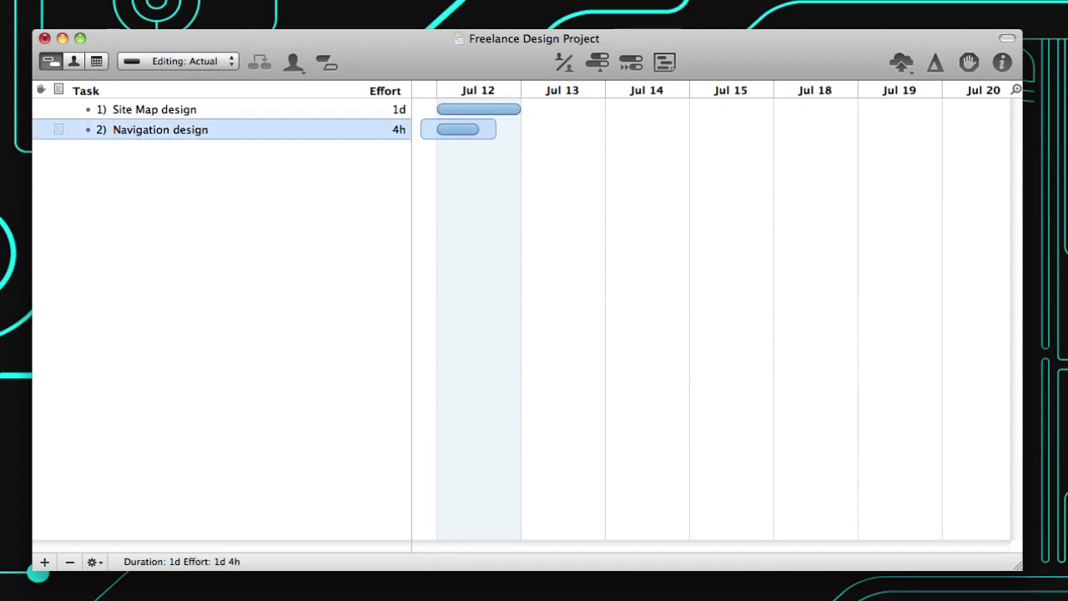
type("S")
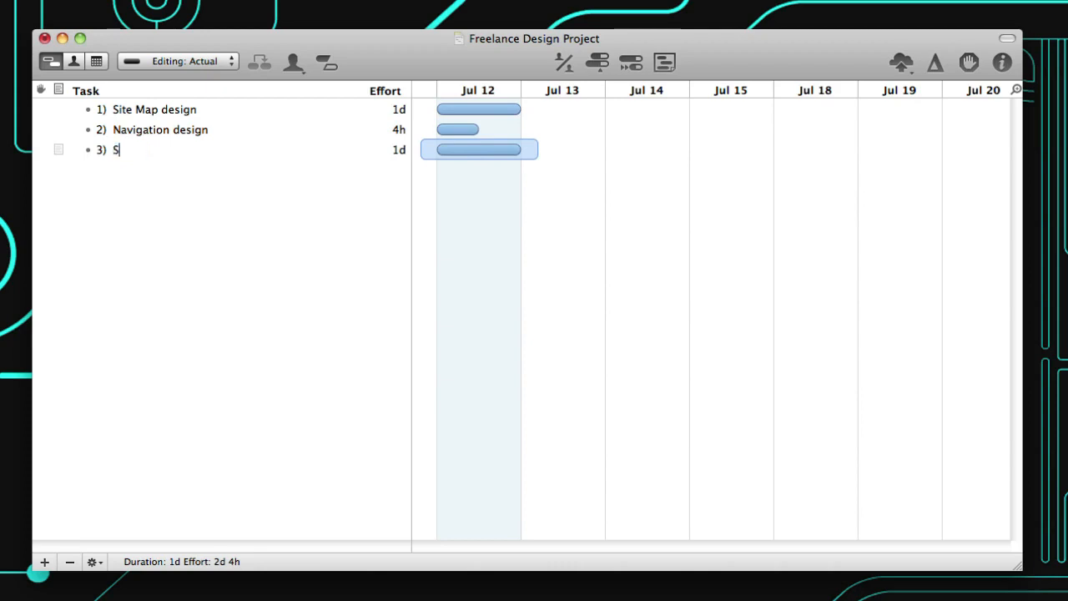
type("ite Wiref")
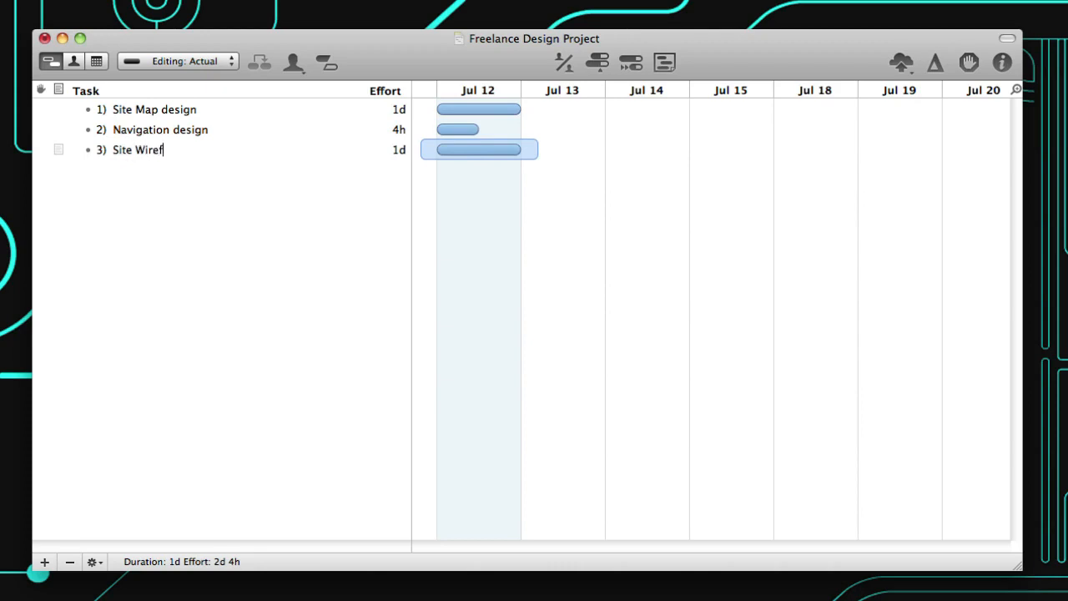
type("rames")
left_click(387, 149)
type("6h")
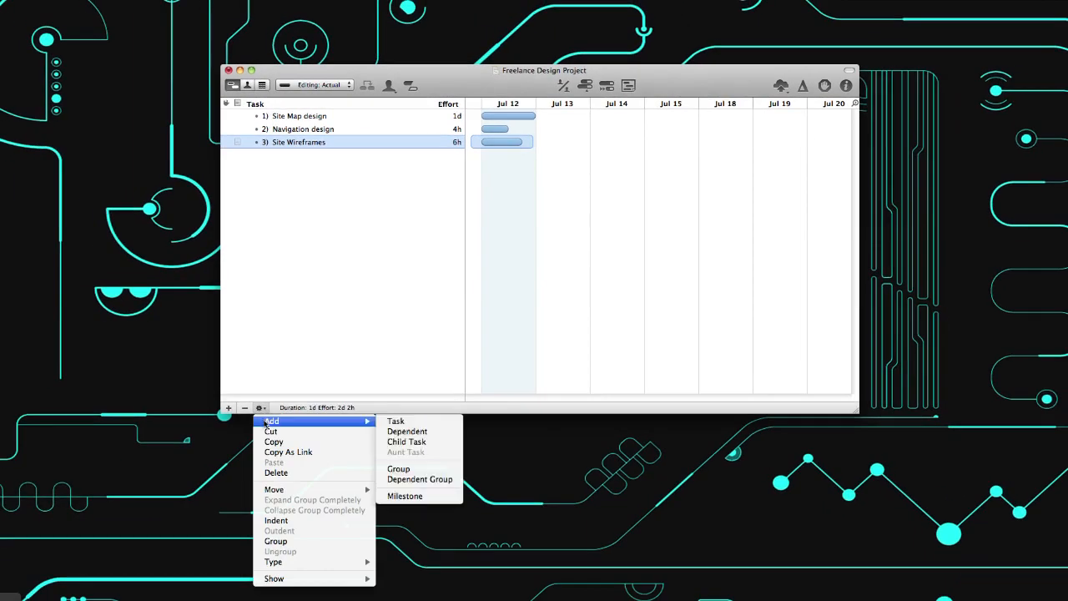
mouse_move(404, 496)
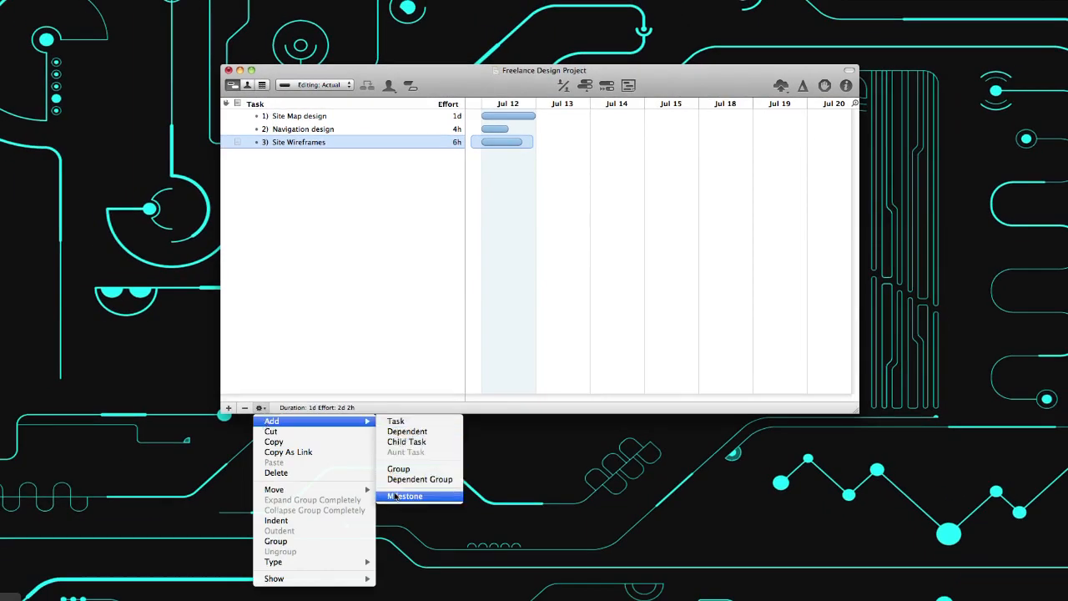
Add a milestone after the design tasks and name it 'UI Complete'
left_click(404, 496)
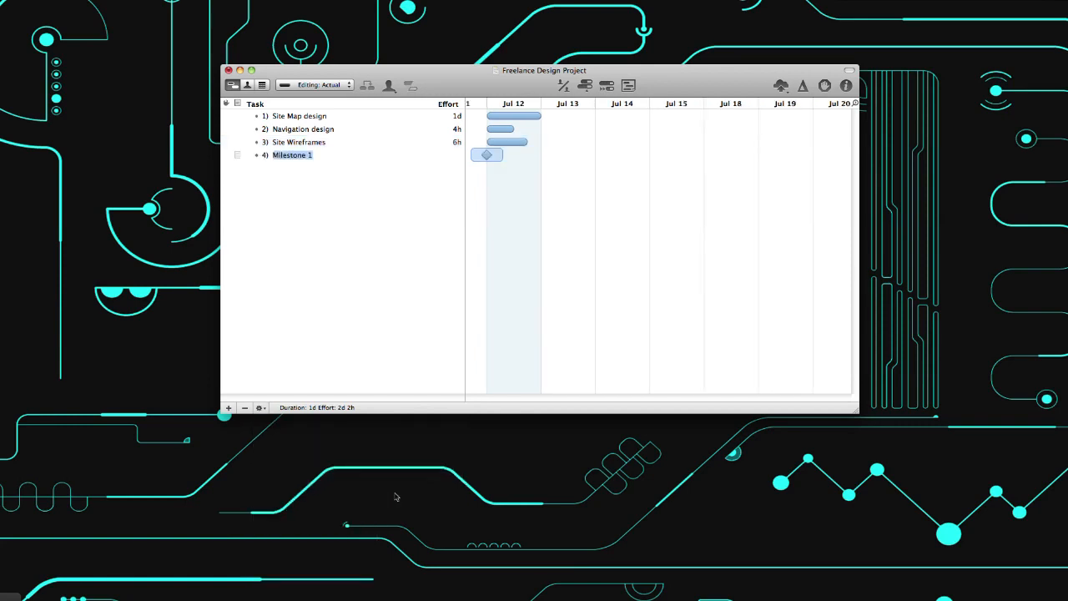
type("UI Comple")
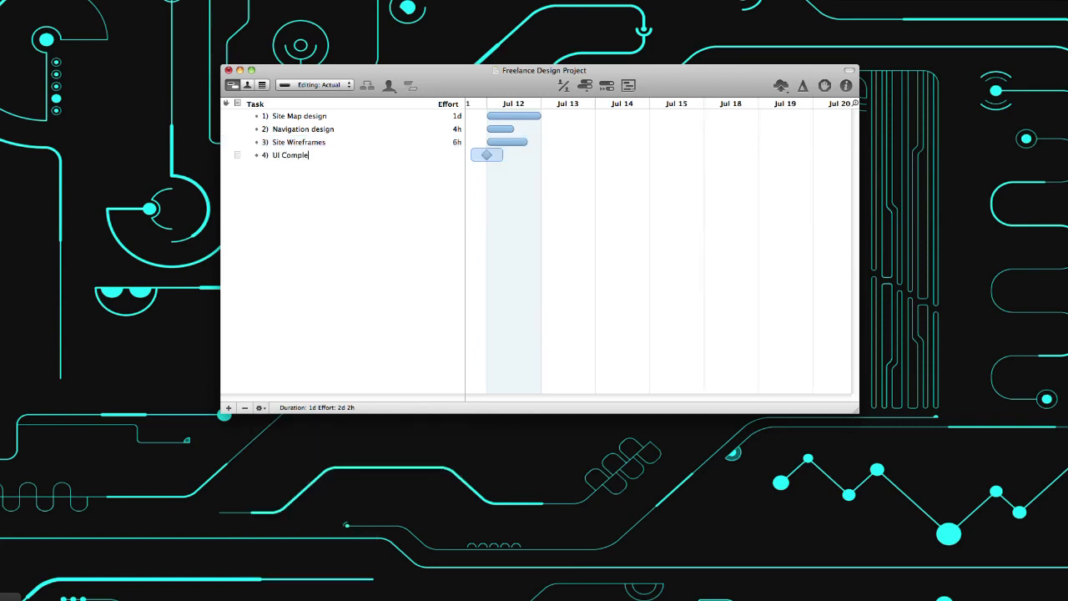
left_click(299, 142)
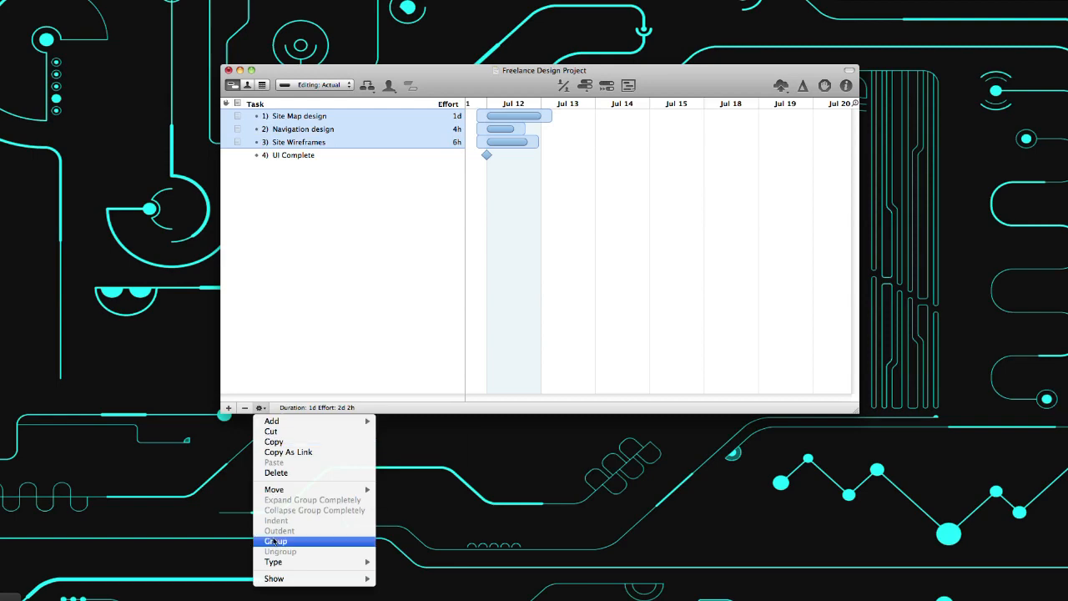
Group the three design tasks into a new group named AI
left_click(275, 541)
type("AI")
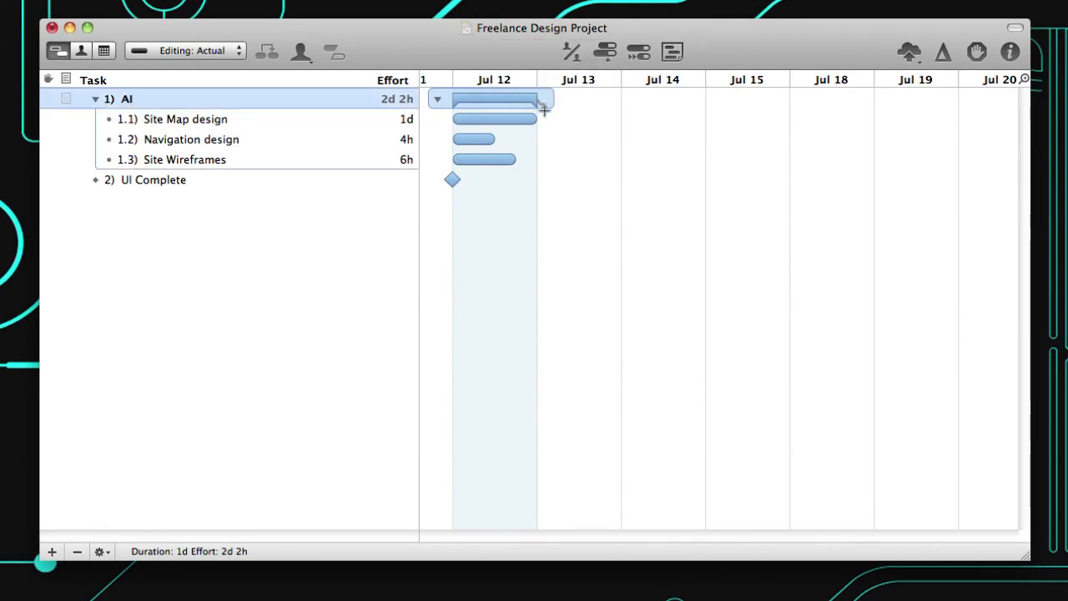
Make UI Complete depend on the AI group and chain the three design tasks finish-to-start
left_click_drag(452, 180, 537, 180)
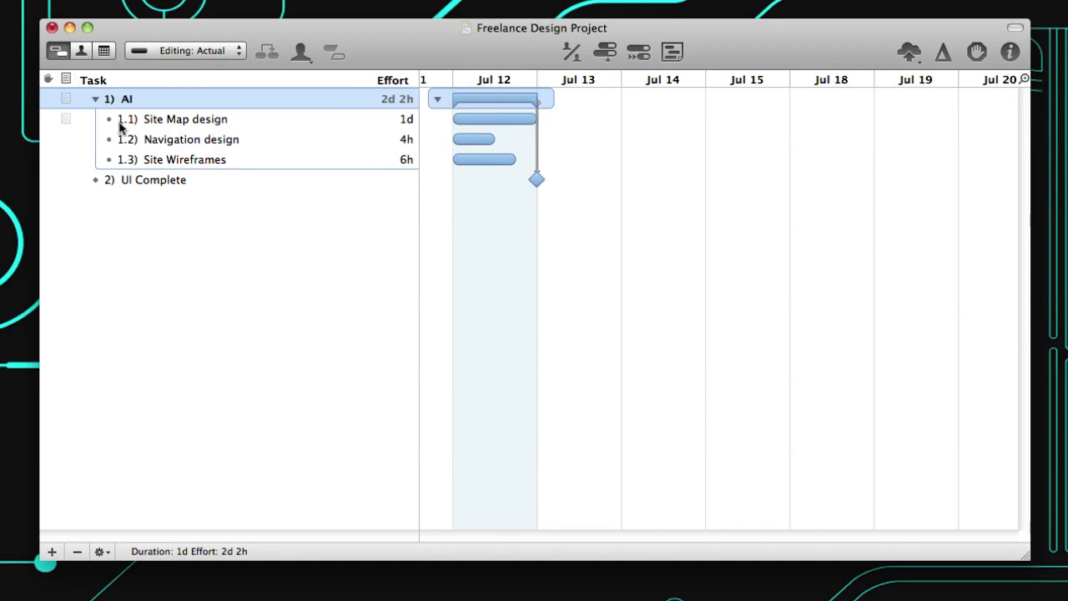
left_click(183, 118)
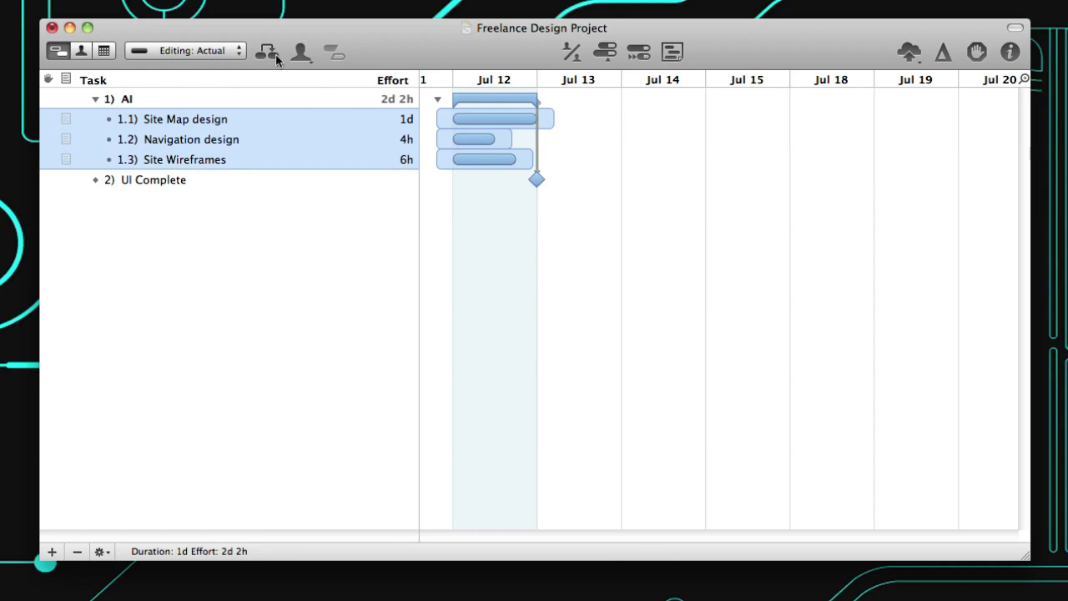
left_click(267, 52)
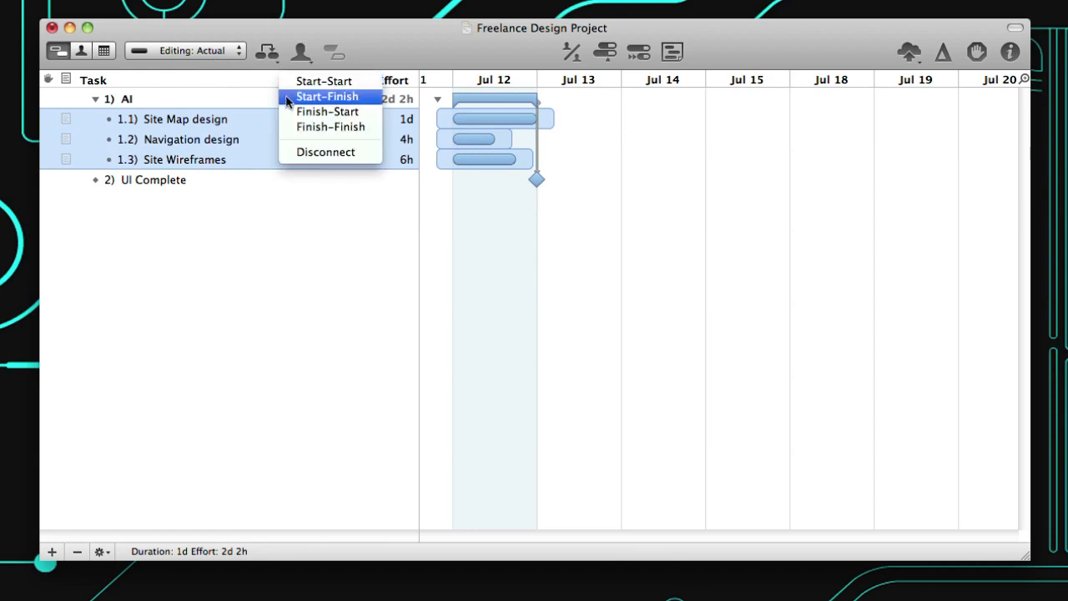
left_click(327, 111)
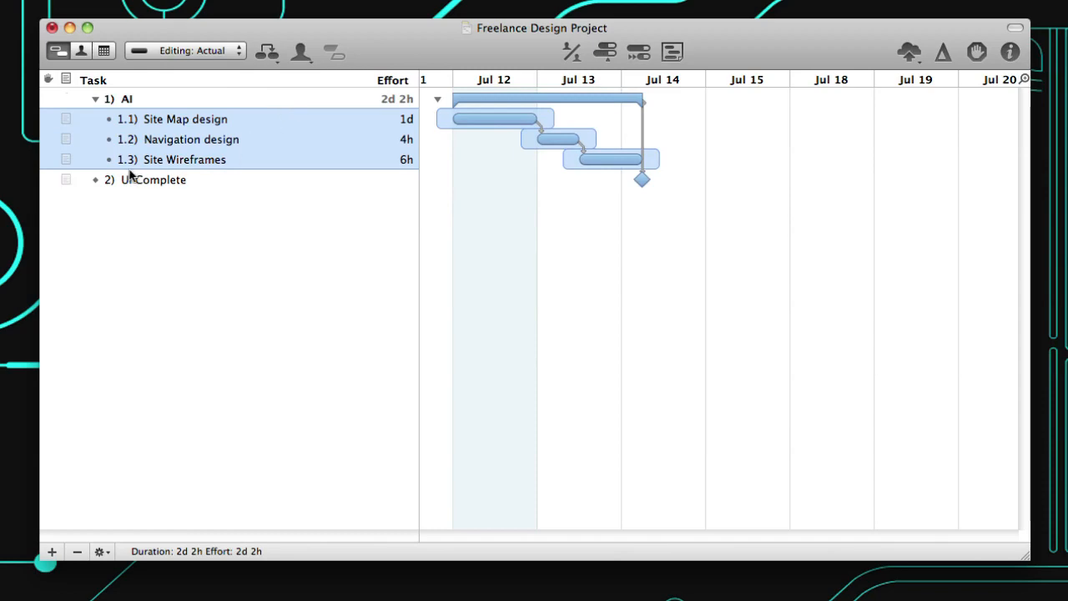
left_click(1009, 52)
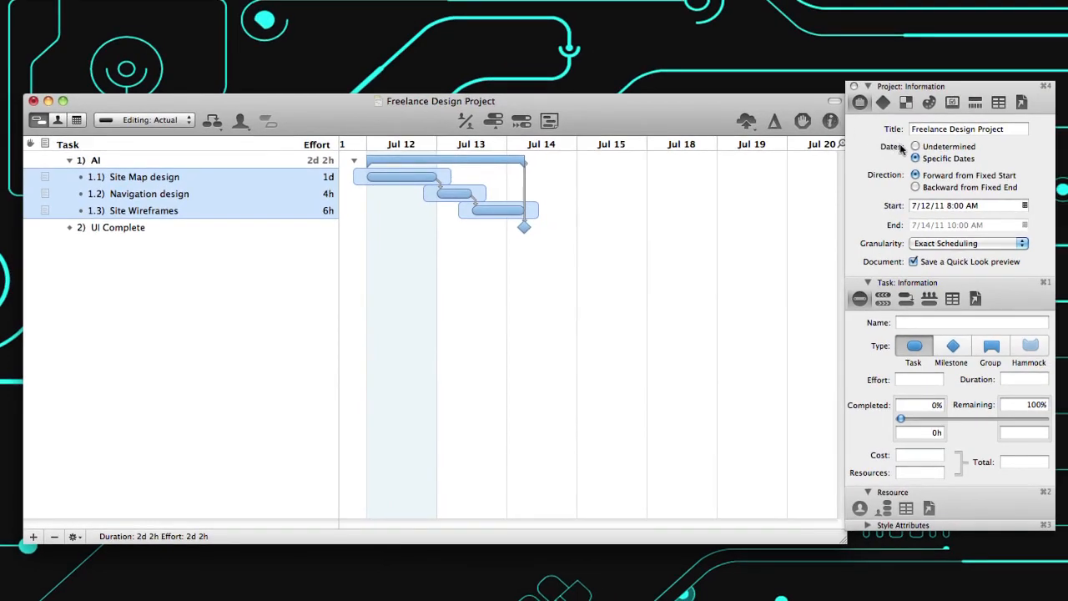
Schedule the project backward from a fixed end date of 7/15/11 10:00 AM
left_click(914, 187)
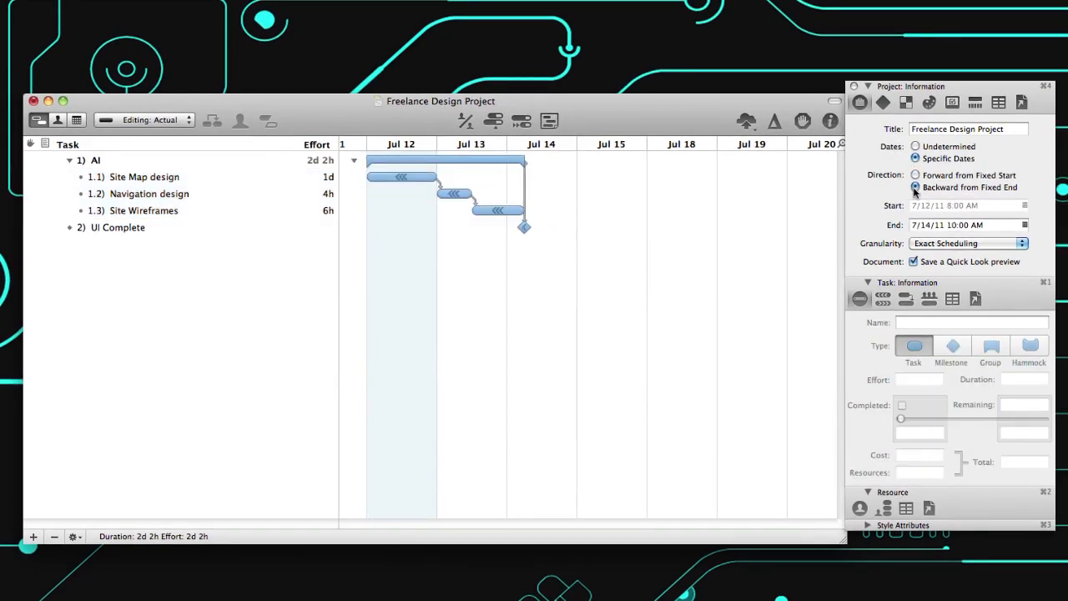
left_click(1025, 224)
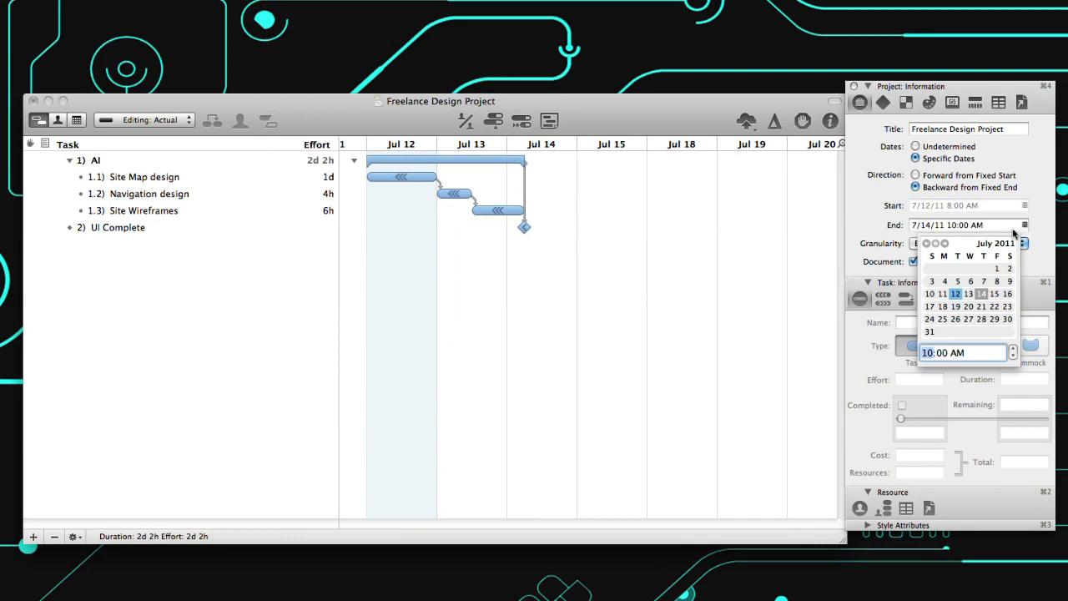
mouse_move(1001, 297)
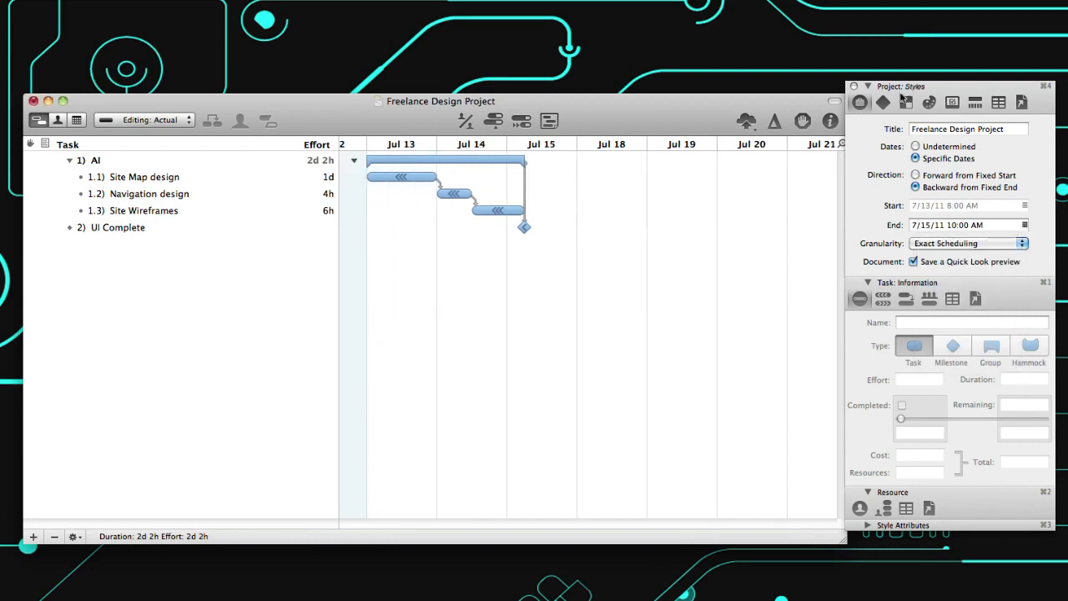
left_click(928, 101)
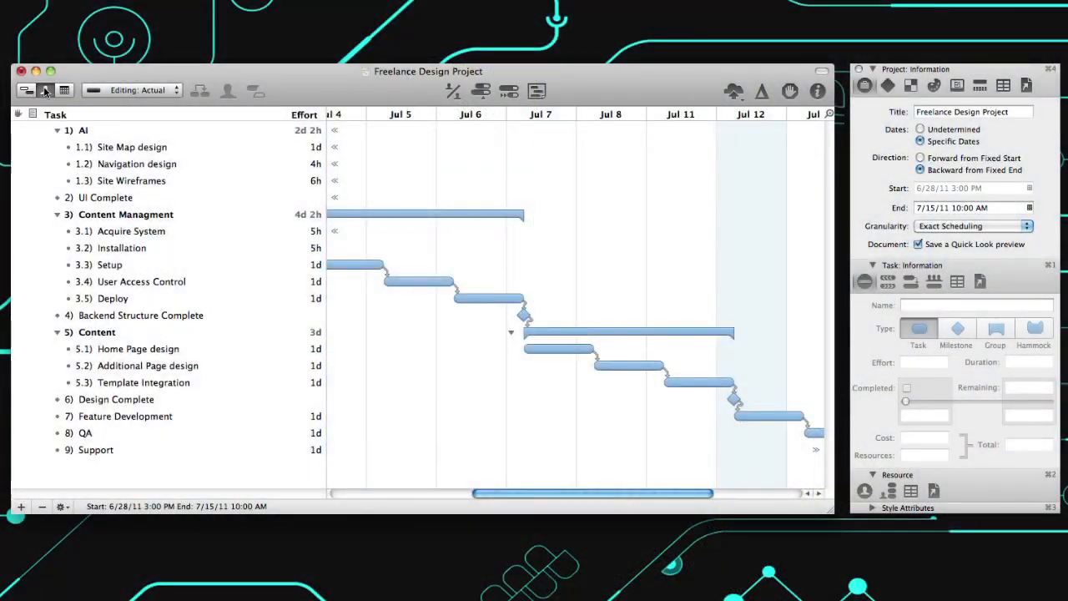
Switch to the resource view after adding the content groups, milestones and remaining tasks
left_click(45, 90)
type("Kaela")
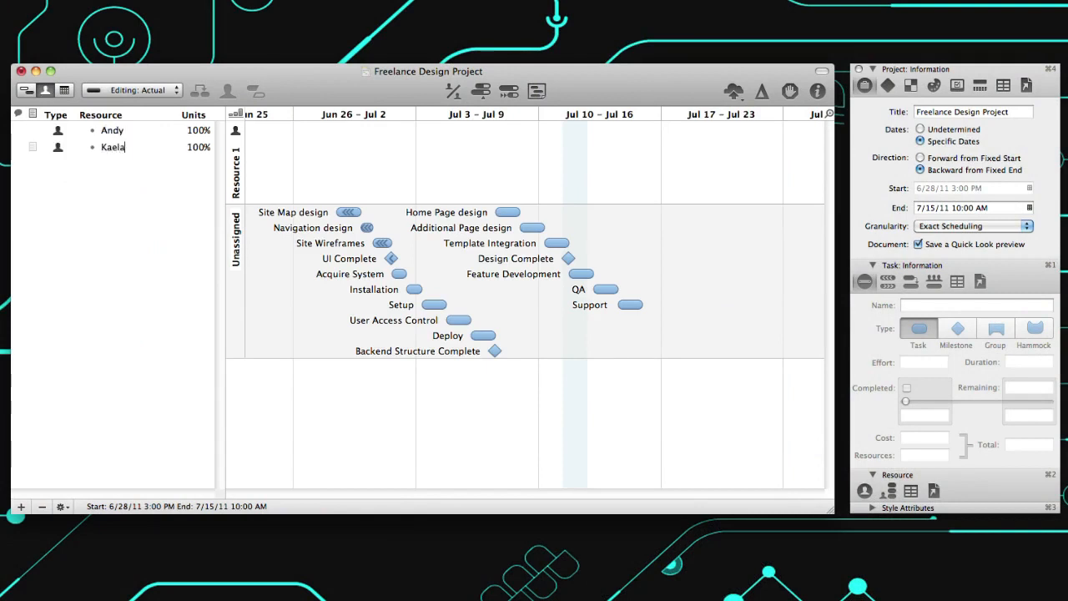
Add resources Andy and Kaela and assign the three content page tasks to Kaela
left_click(57, 147)
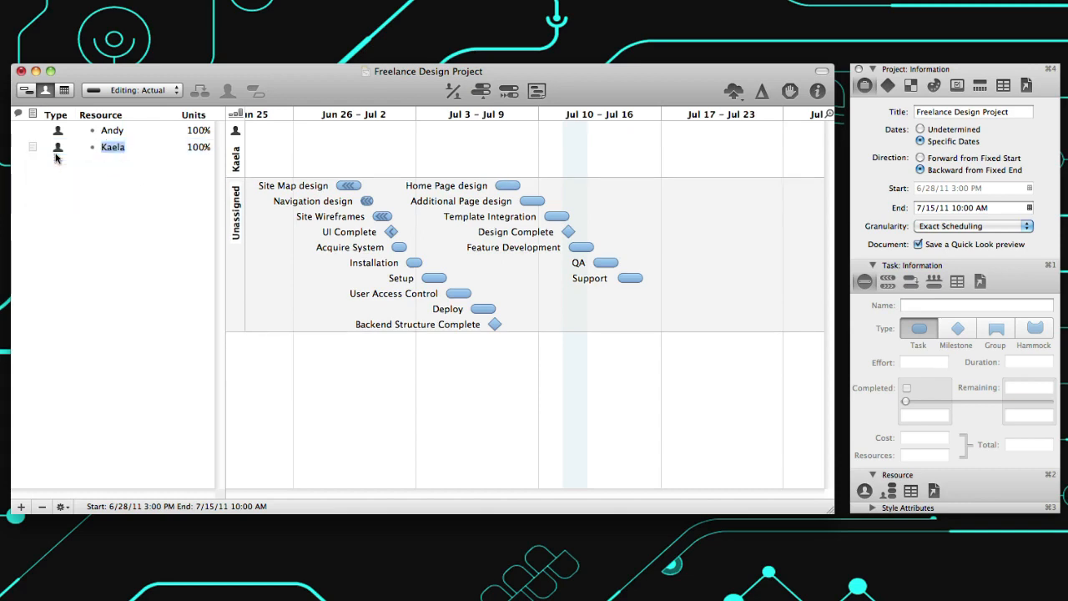
left_click(447, 185)
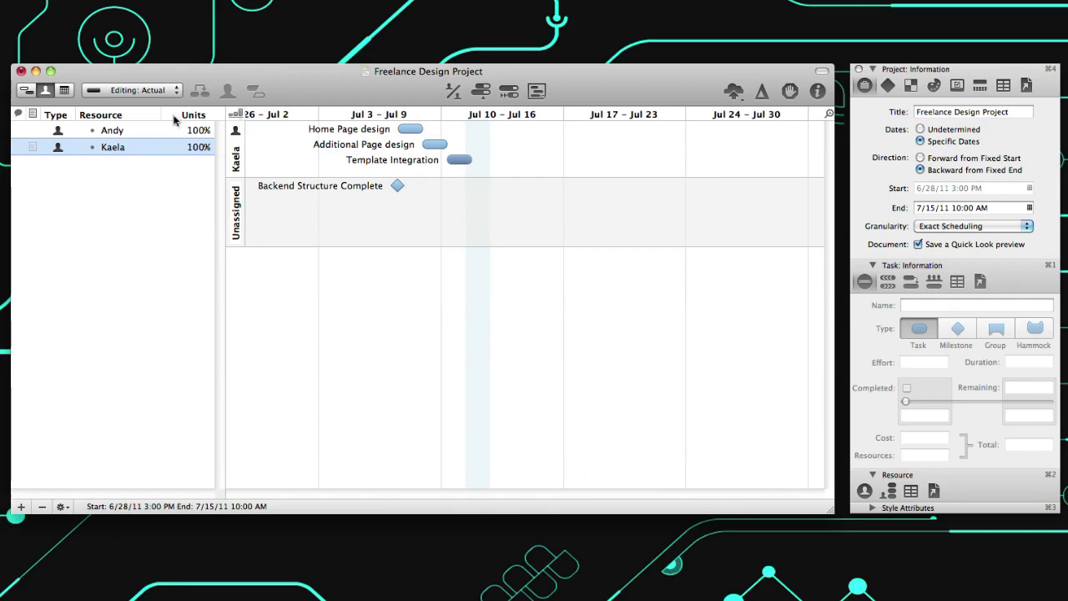
left_click(64, 91)
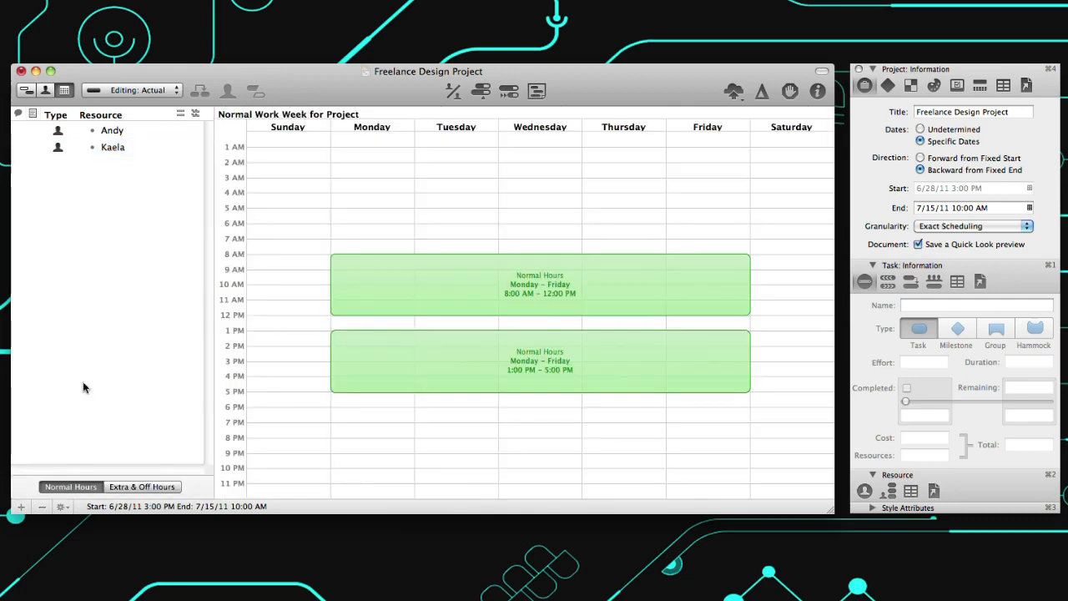
mouse_move(500, 253)
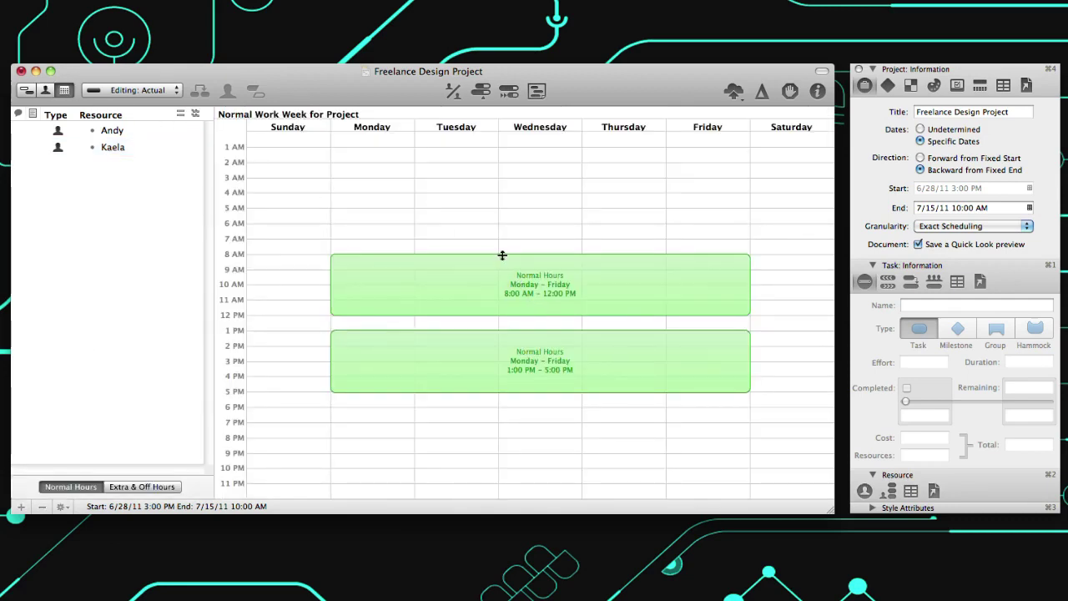
Extend the project's normal weekday hours to 7 AM–12 PM and 1 PM–6 PM, then select Andy's schedule
left_click_drag(540, 253, 541, 239)
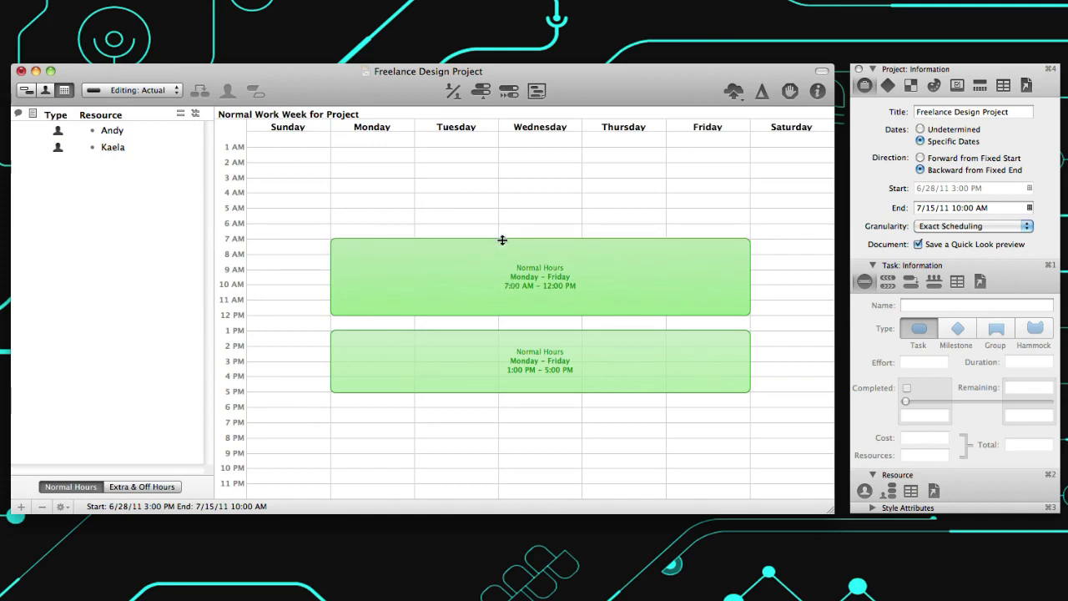
mouse_move(497, 390)
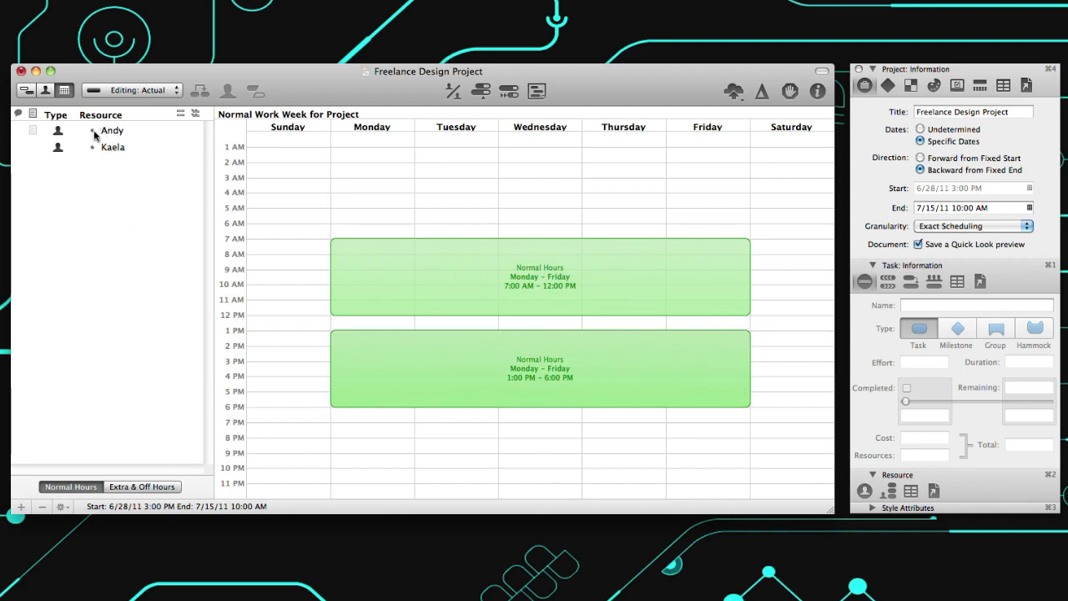
left_click(112, 130)
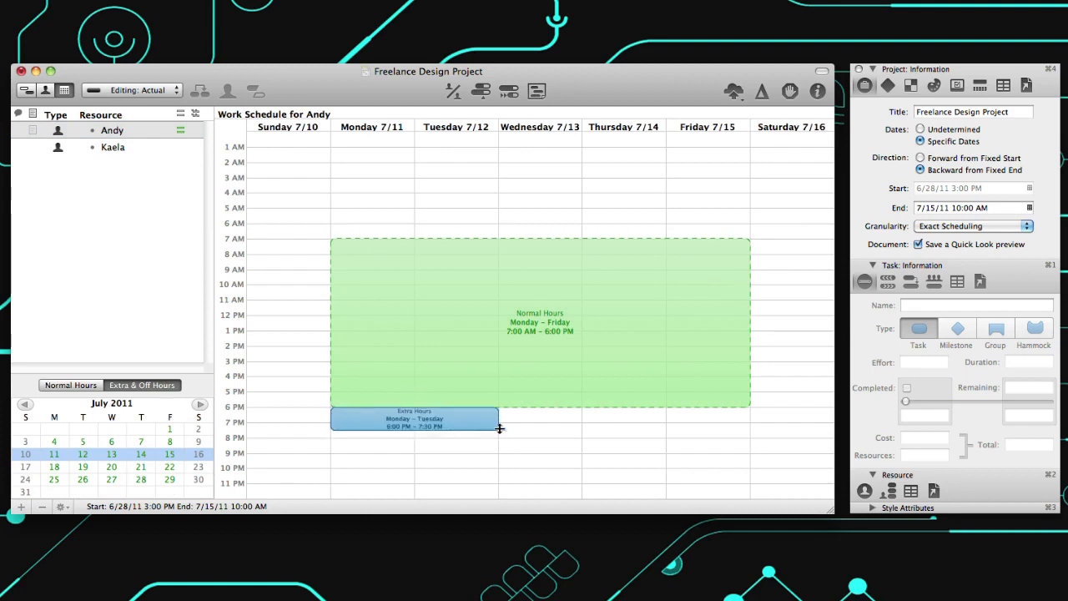
Give Andy extra 6–7 PM hours Monday–Friday and mark his Friday 7 AM–6 PM as time off
left_click_drag(498, 419, 749, 419)
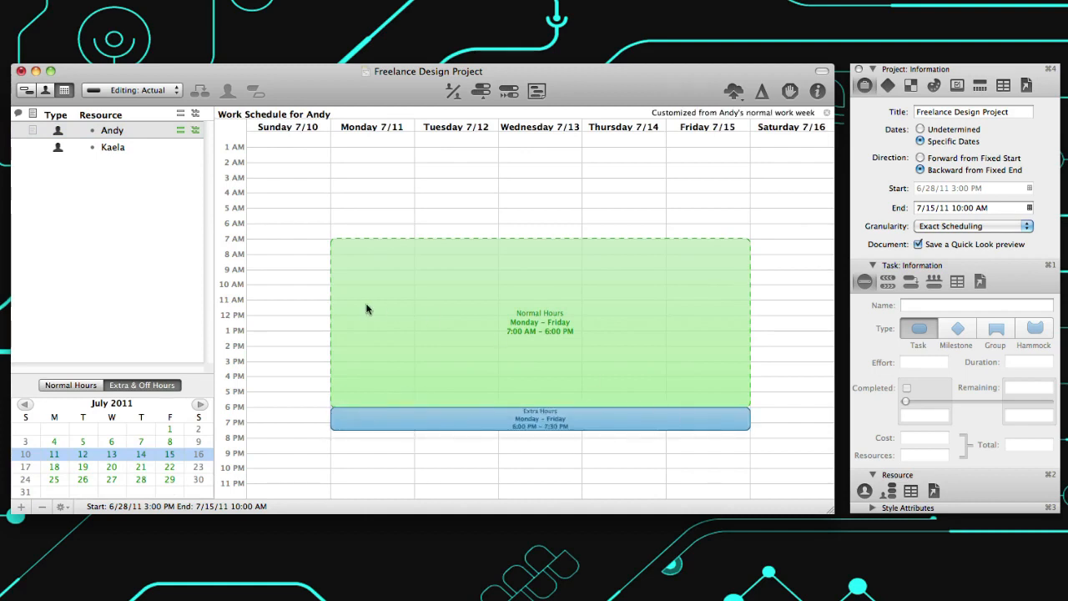
key("shift")
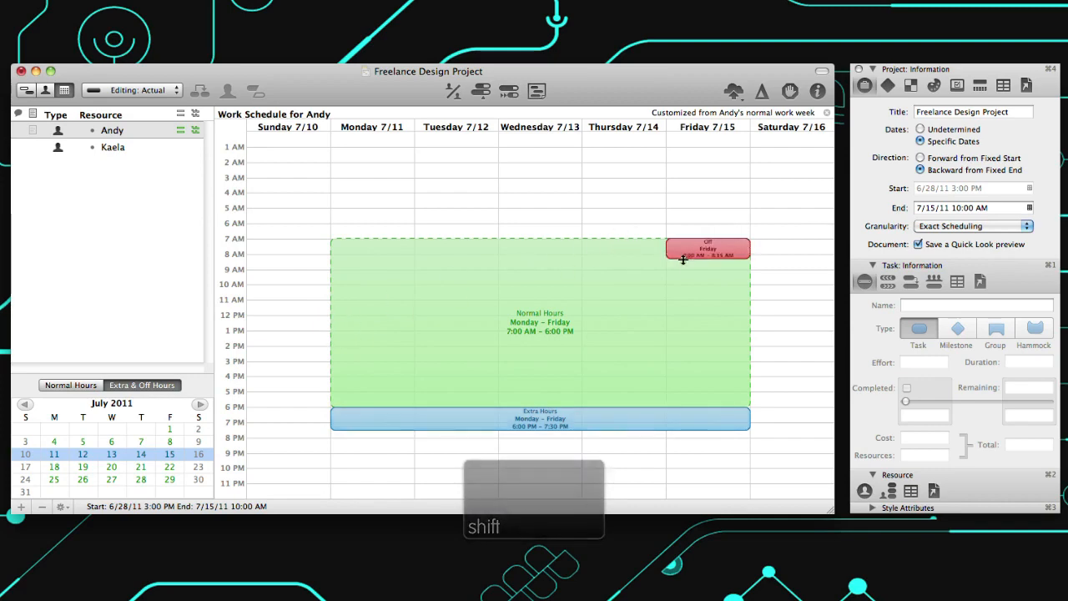
left_click_drag(682, 260, 694, 409)
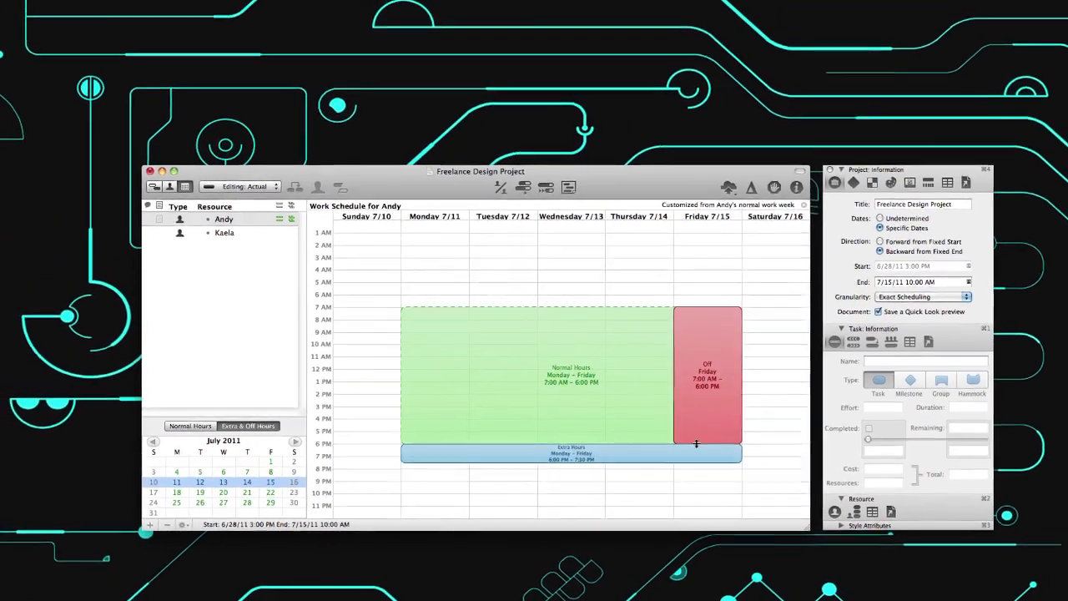
Review Configure Publishing & Subscriptions and pick a publish action from the list
left_click(17, 7)
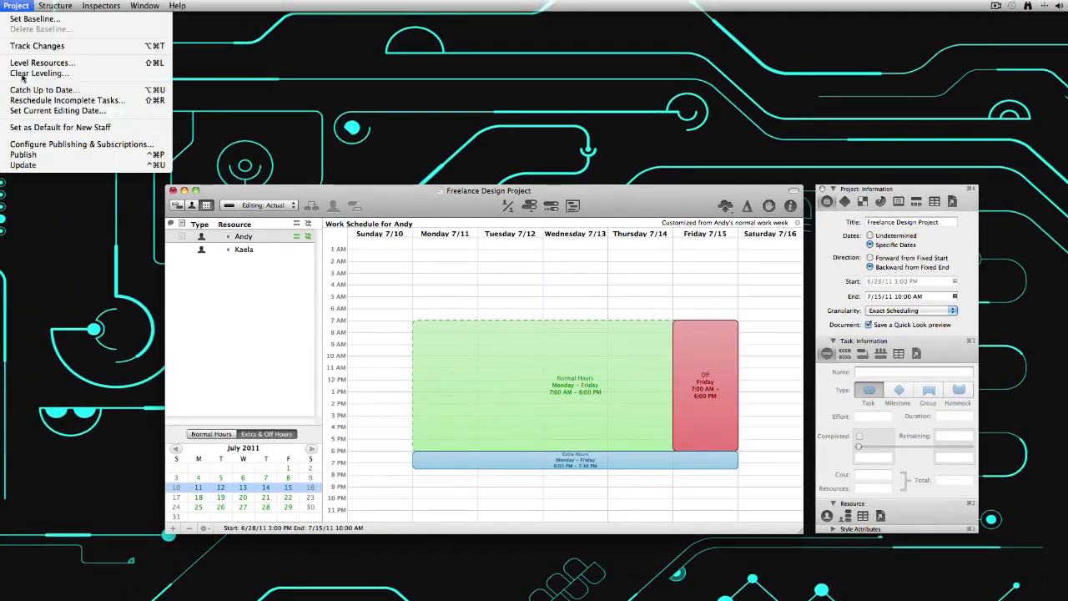
left_click(80, 143)
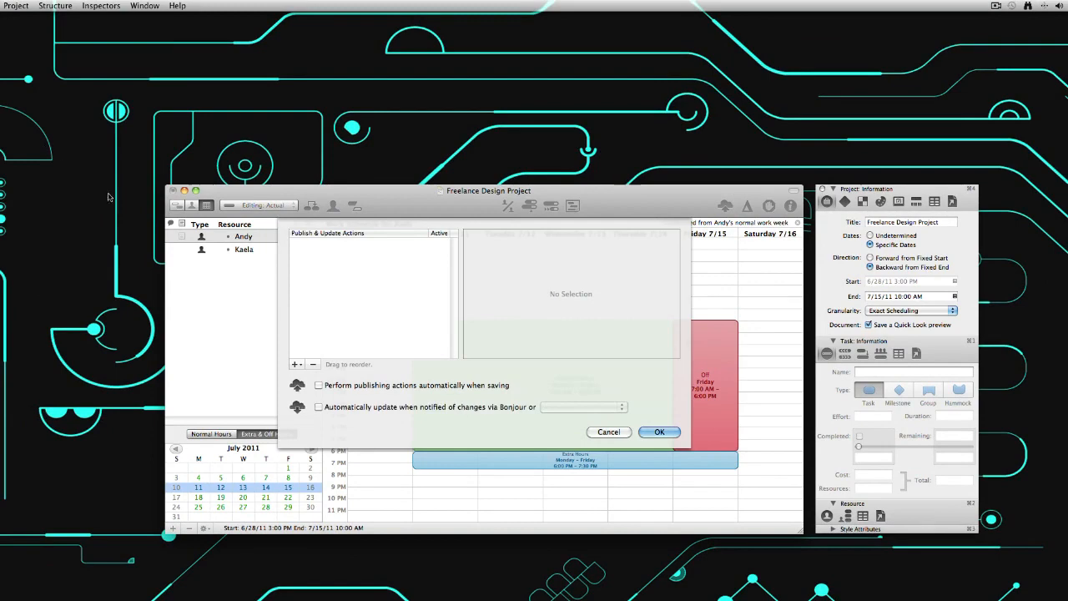
left_click(297, 364)
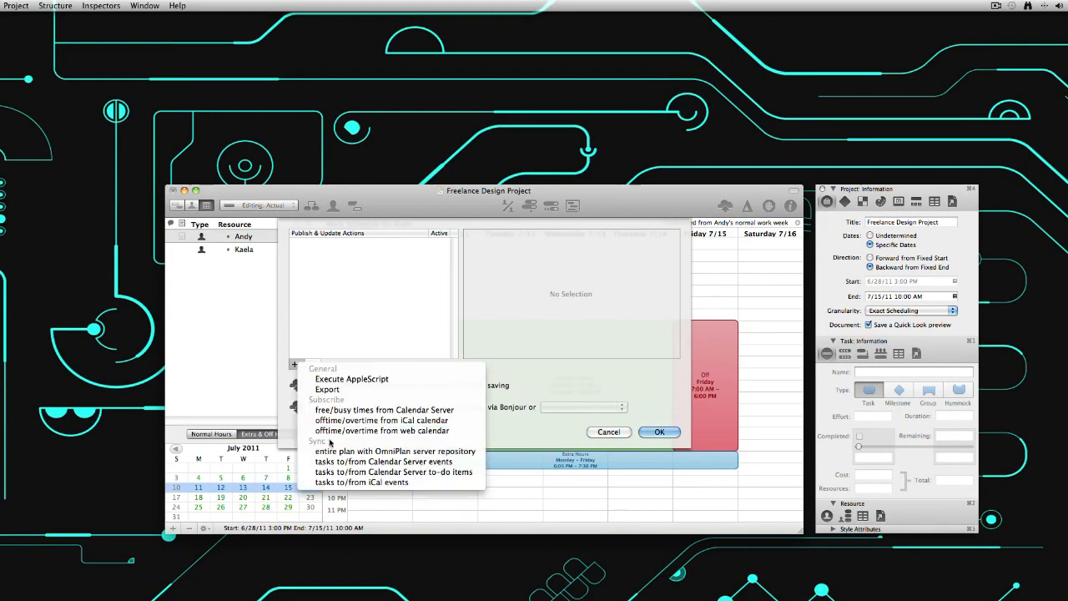
left_click(395, 451)
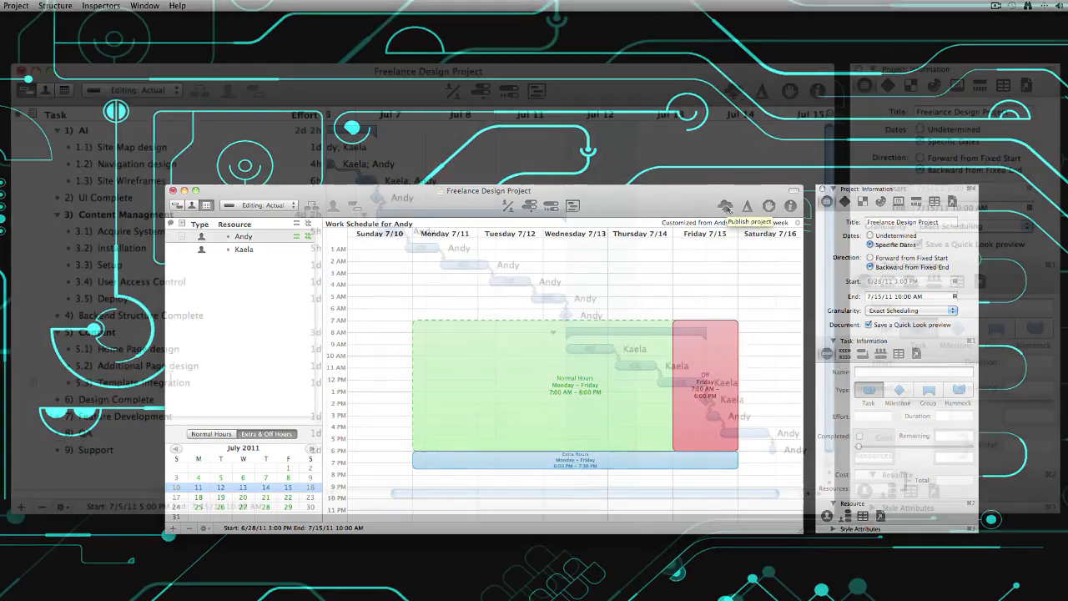
Level the project's resources so tasks reschedule and the project starts 7/11/11 at 9:00 AM
left_click(452, 90)
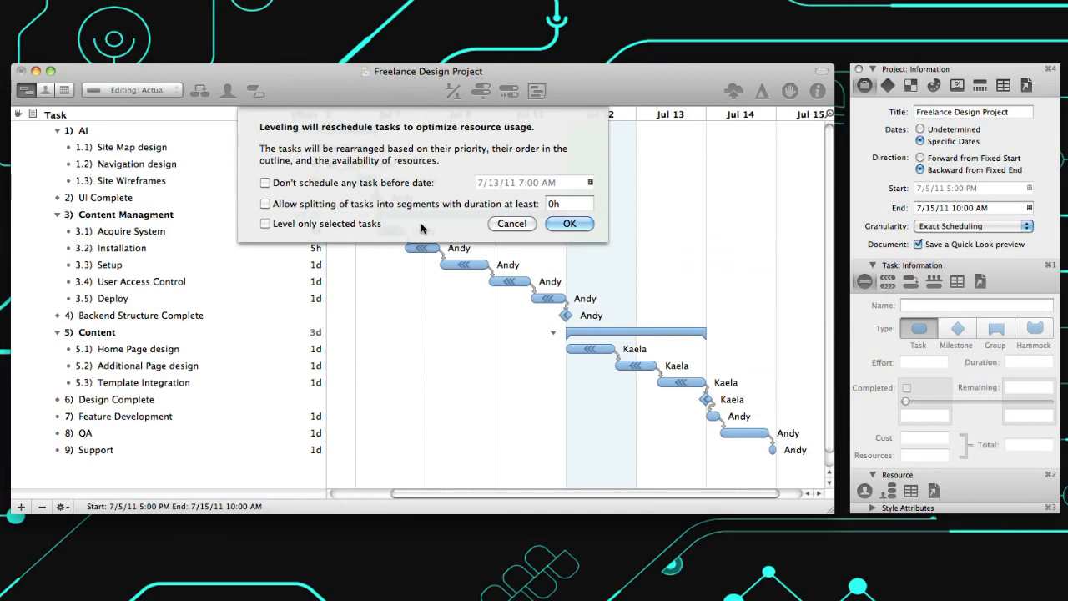
mouse_move(433, 231)
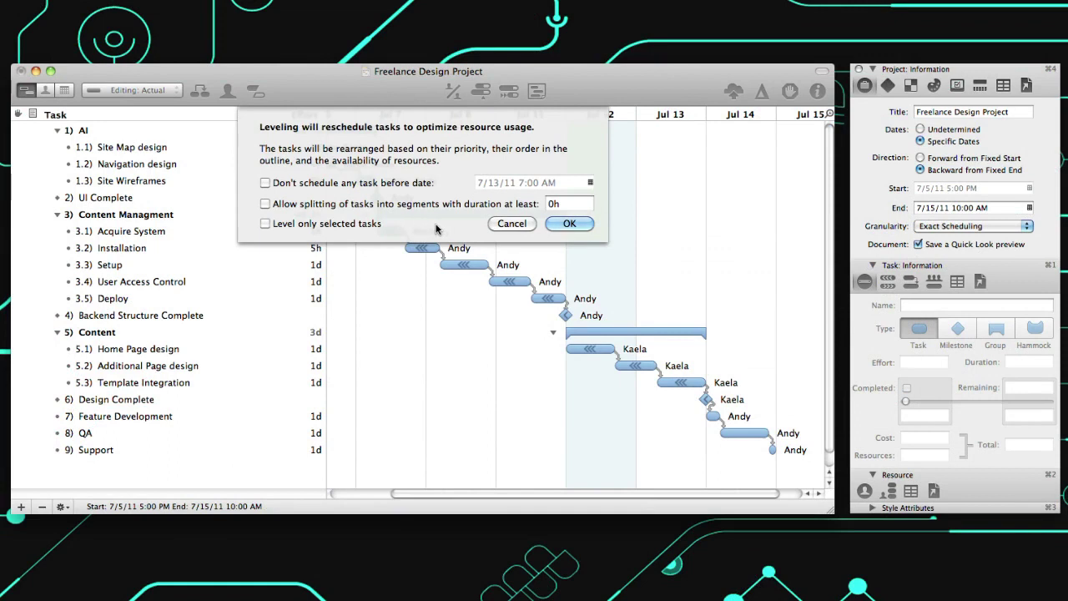
left_click(570, 224)
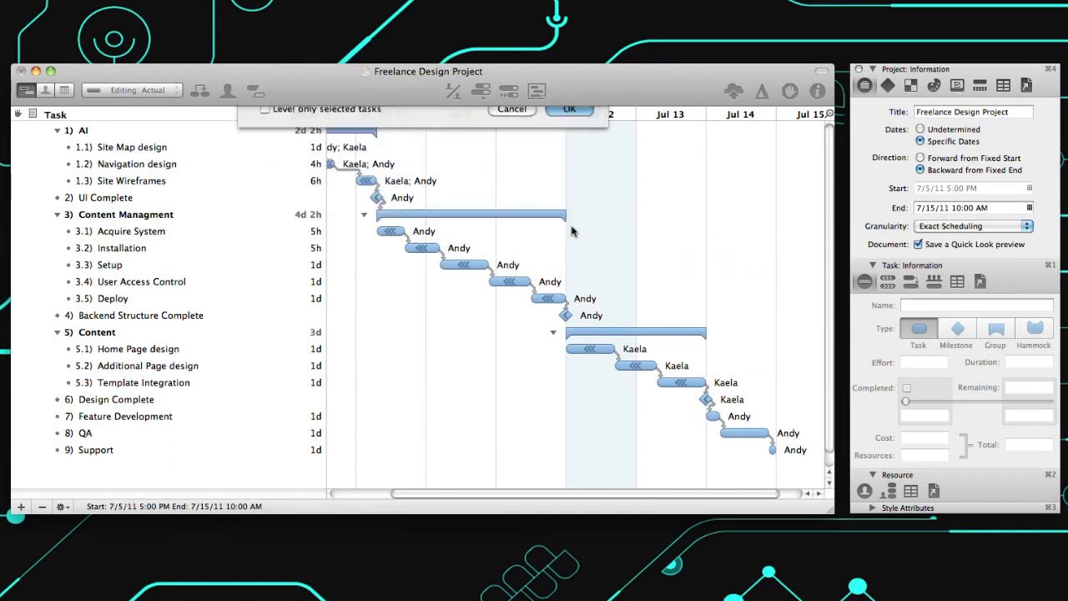
left_click(569, 110)
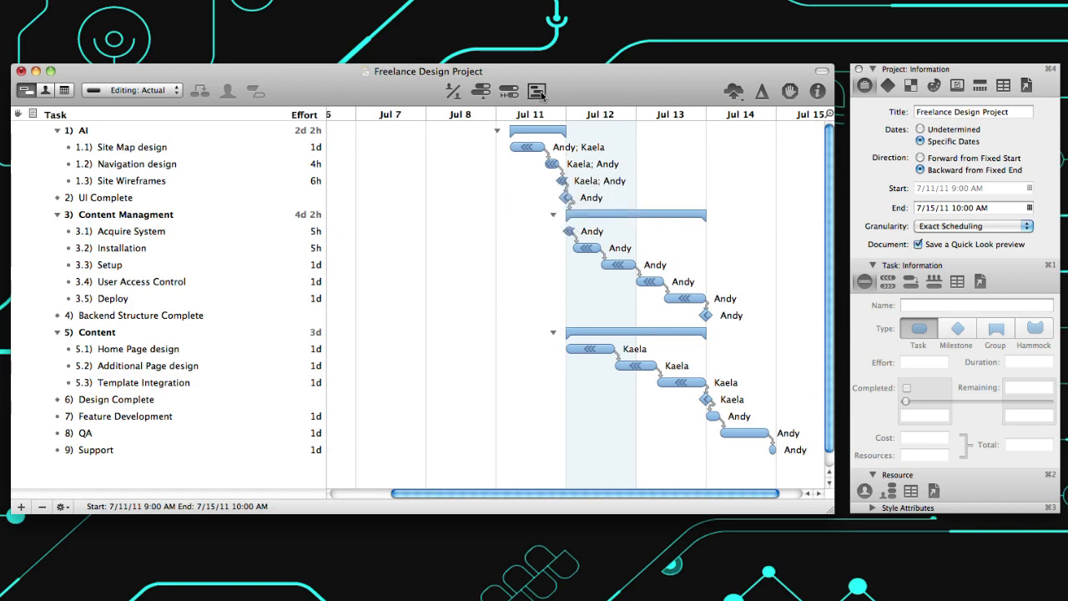
Save a baseline named Baseline 7/12/11 for comparison against the actual schedule
left_click(537, 90)
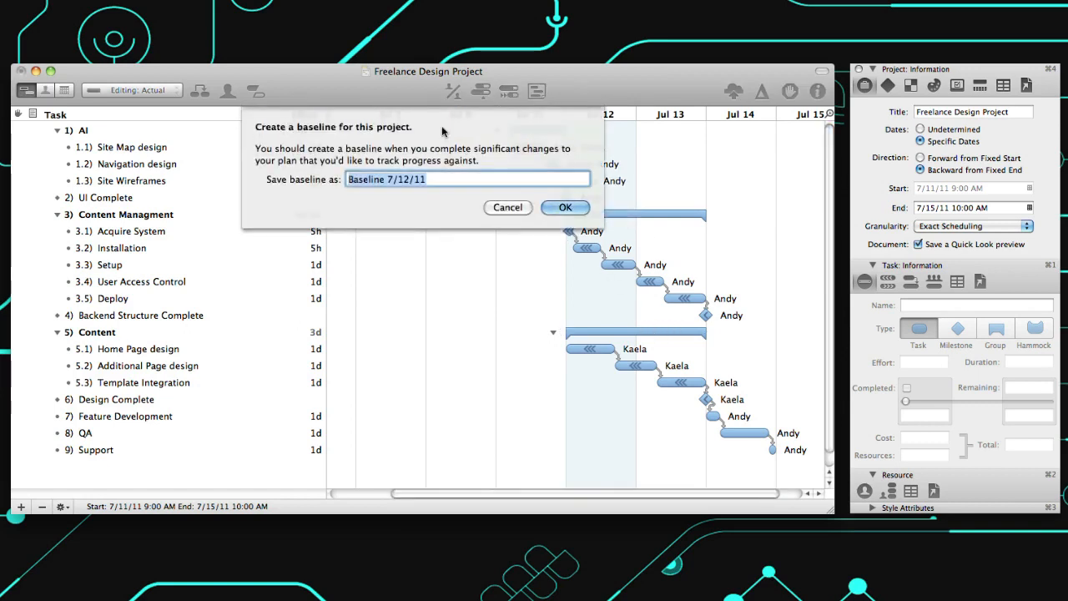
left_click(563, 206)
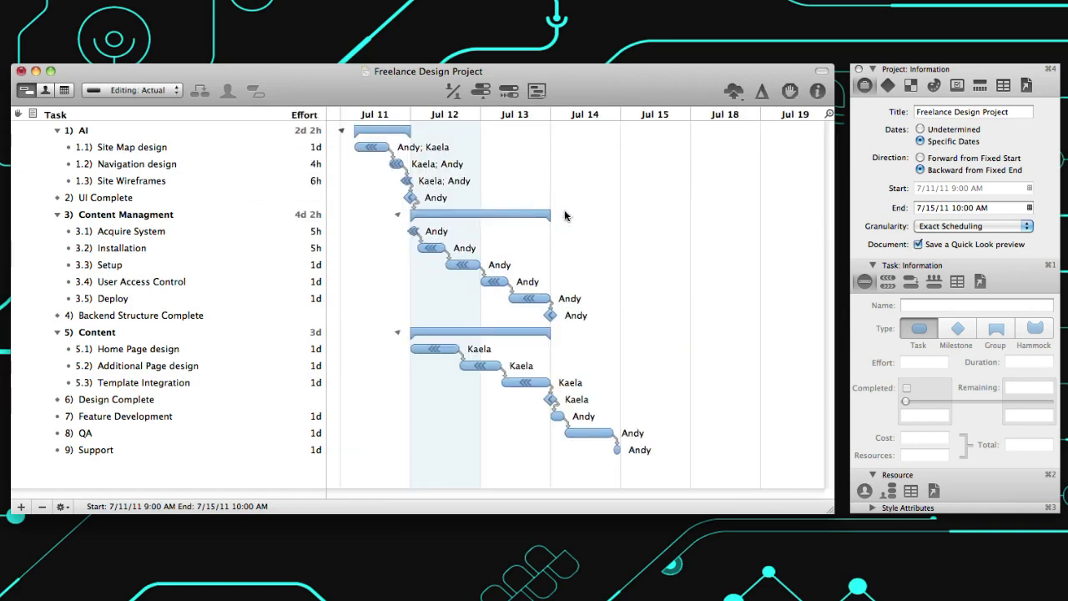
left_click(132, 90)
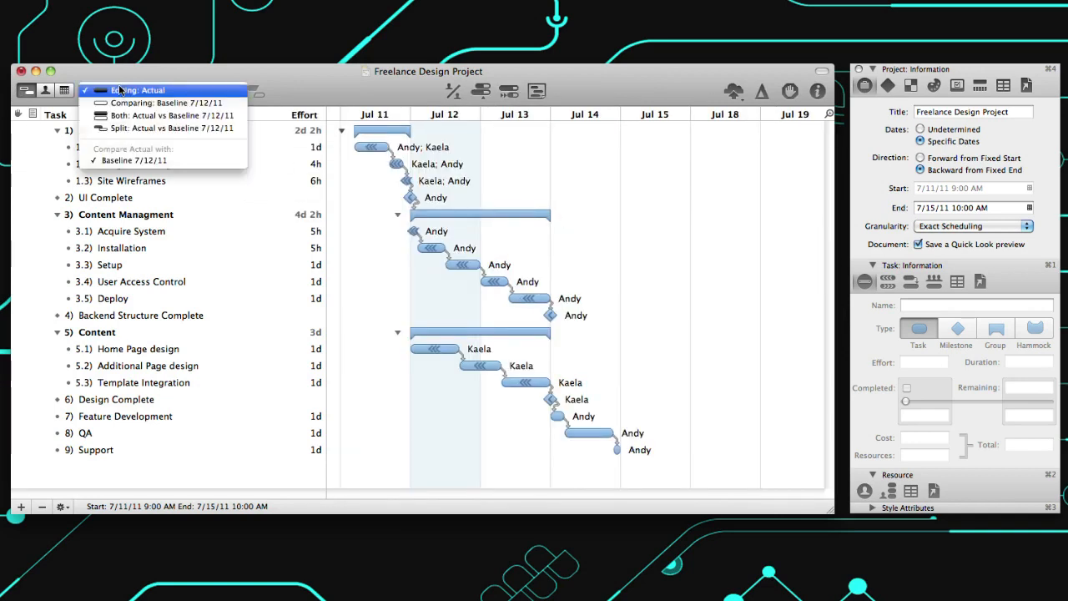
mouse_move(166, 103)
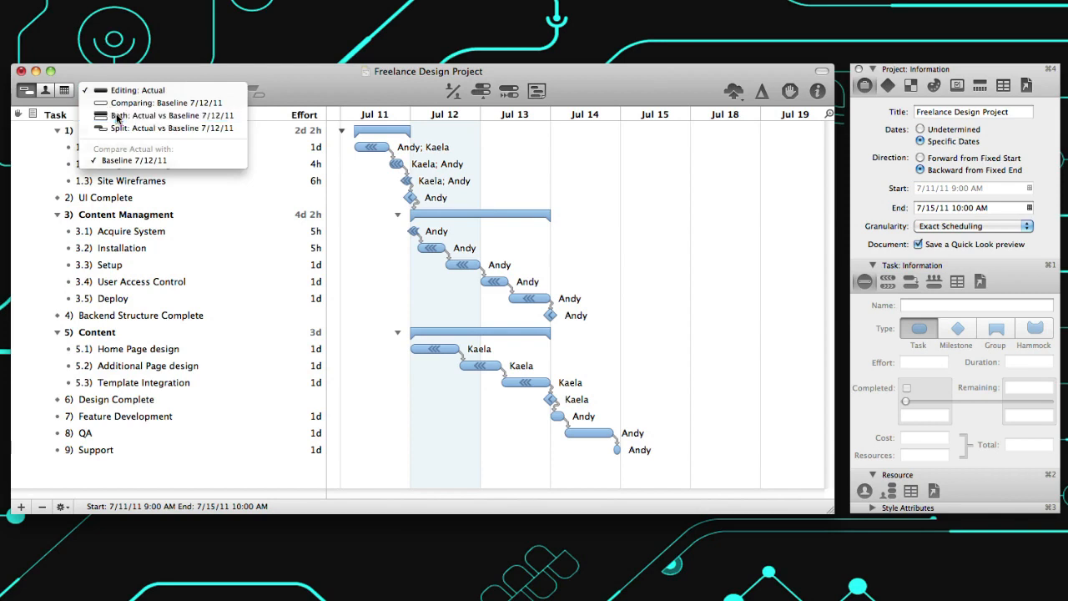
Compare actual dates against Baseline 7/12/11, mark User Access Control 49% complete, and track changes
left_click(167, 115)
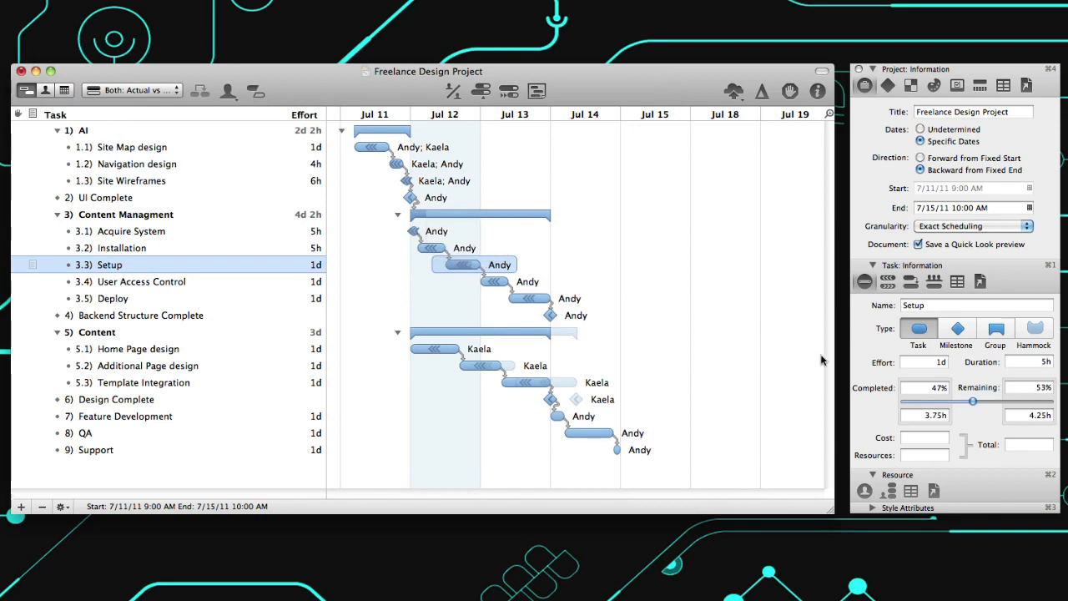
left_click(140, 280)
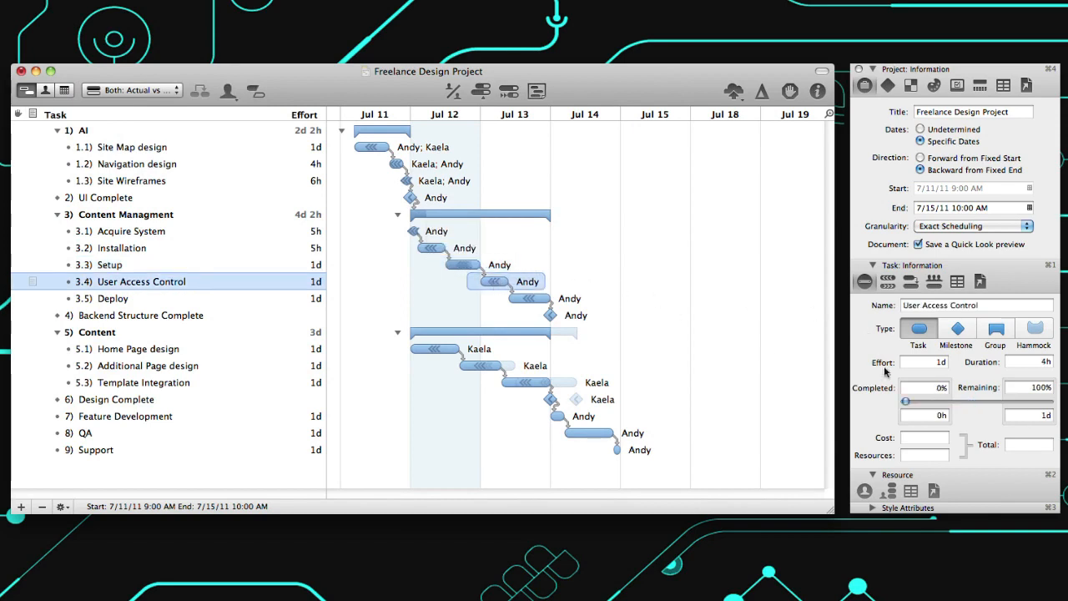
left_click_drag(904, 400, 976, 401)
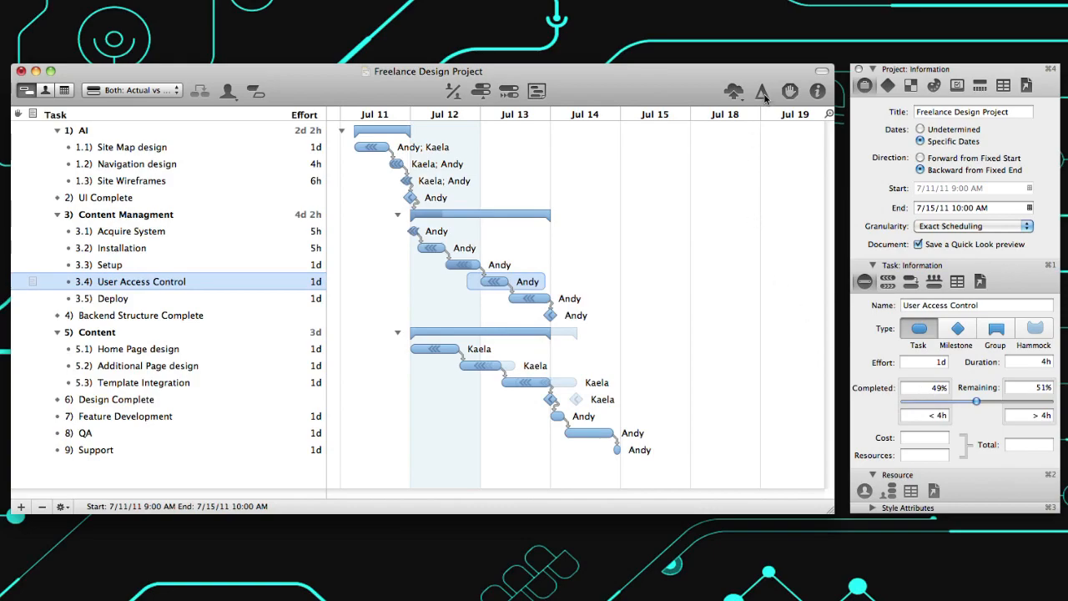
left_click(761, 90)
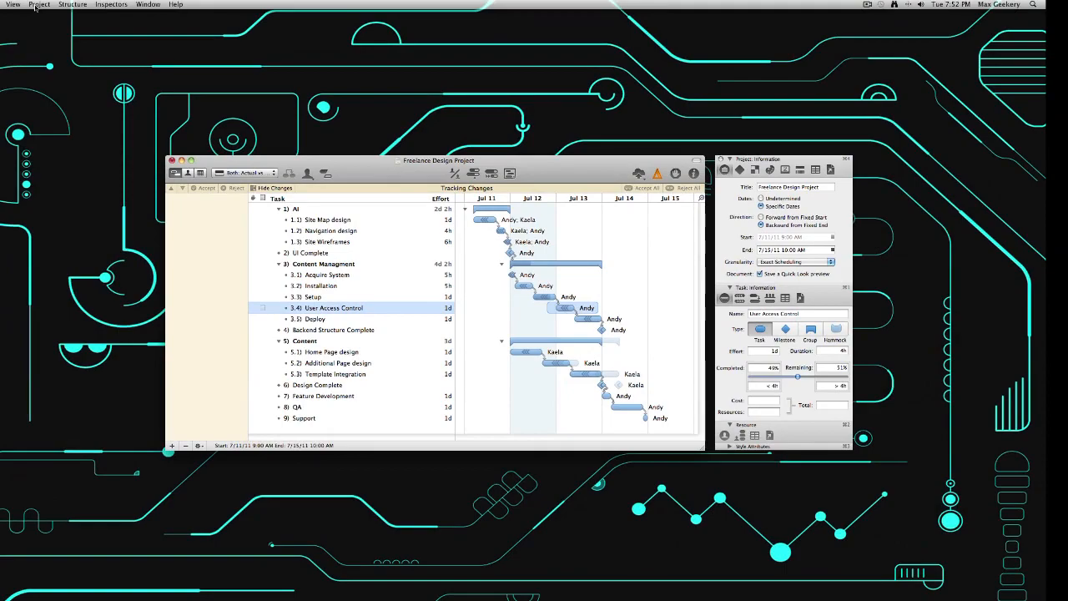
Show the tracked changes, revealing revised efforts such as 7h for Navigation design and Site Wireframes
left_click(41, 4)
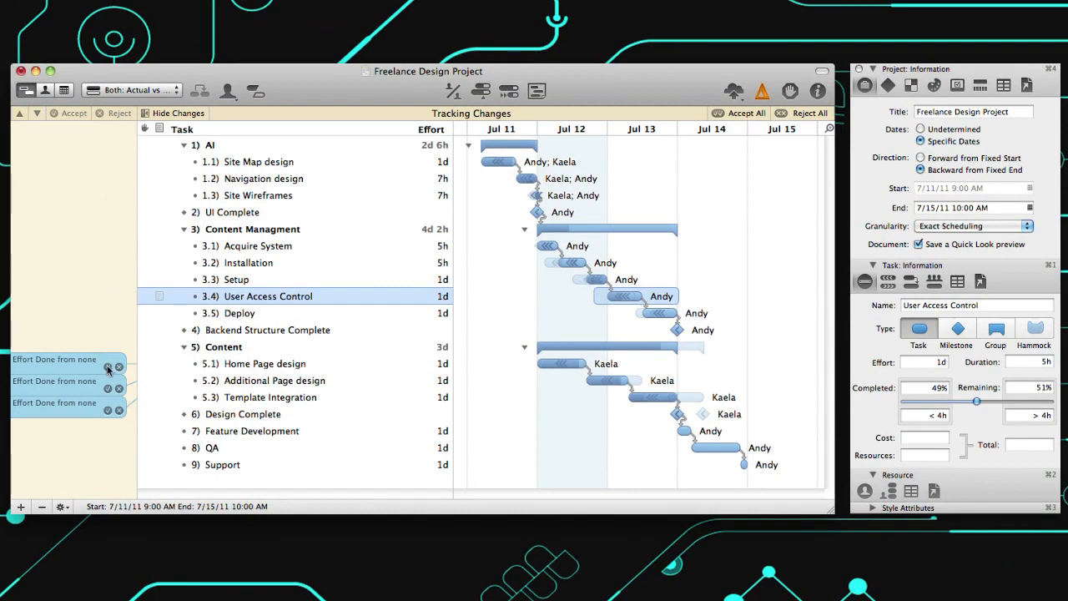
left_click(106, 371)
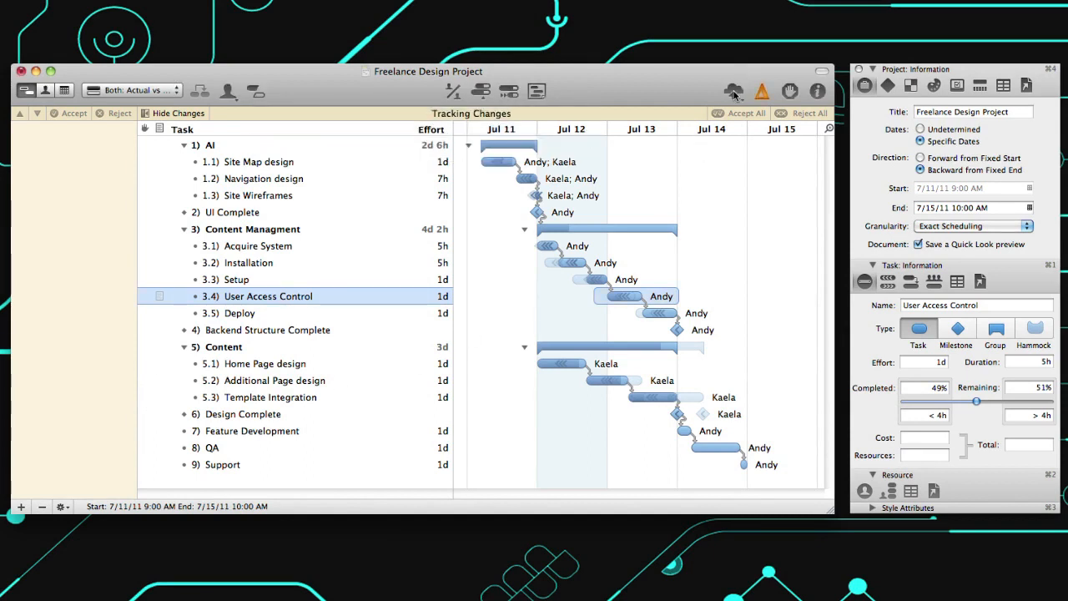
mouse_move(734, 91)
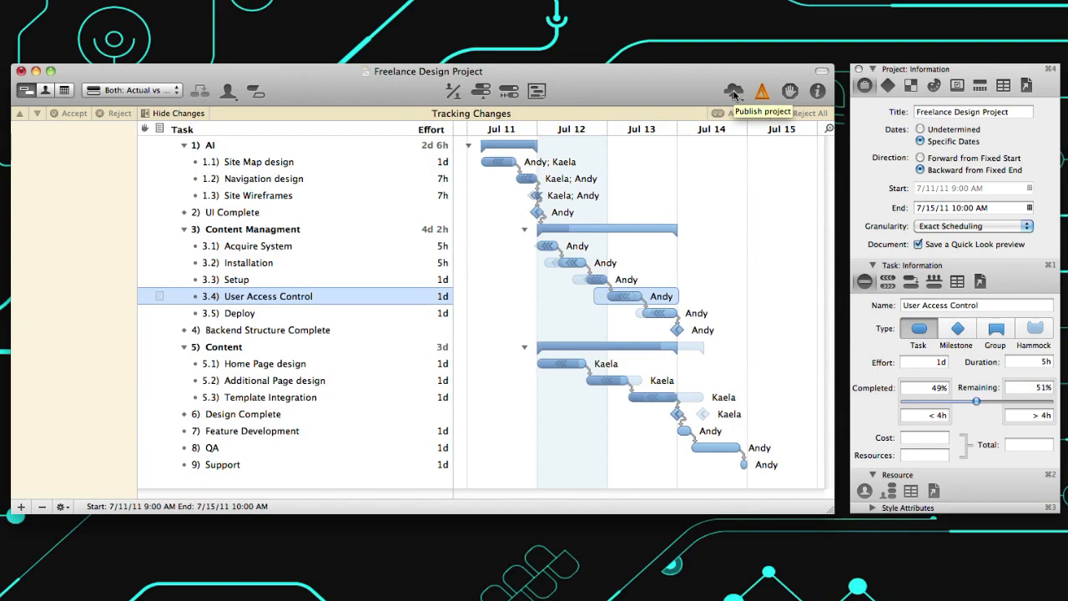